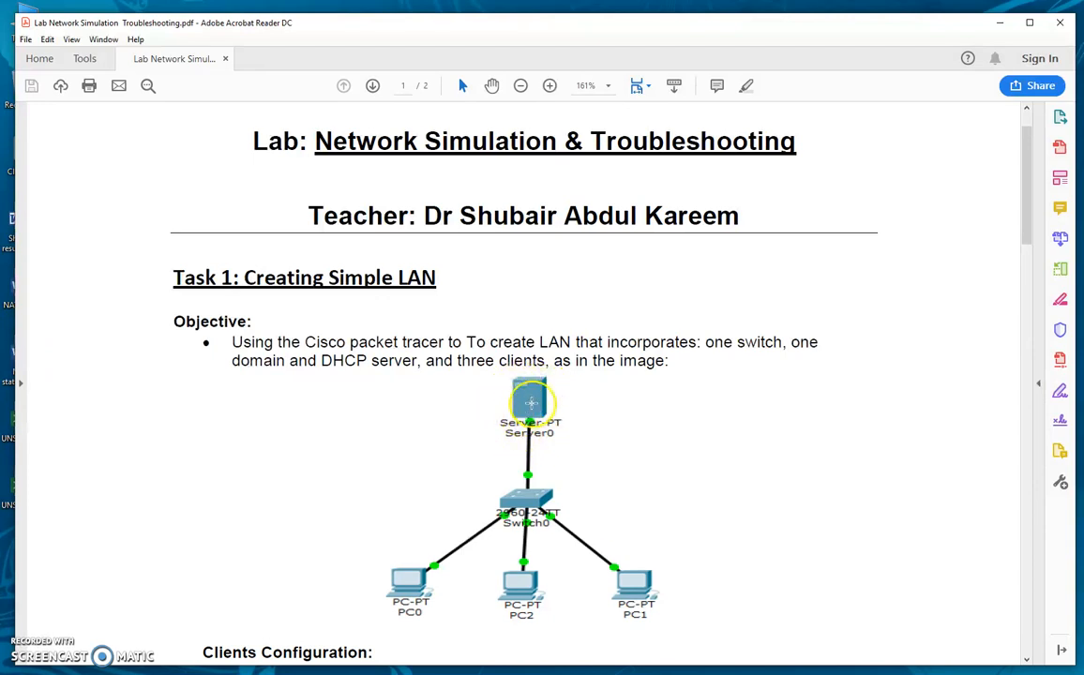
{"action": "mouse_move", "coordinate": [636, 611]}
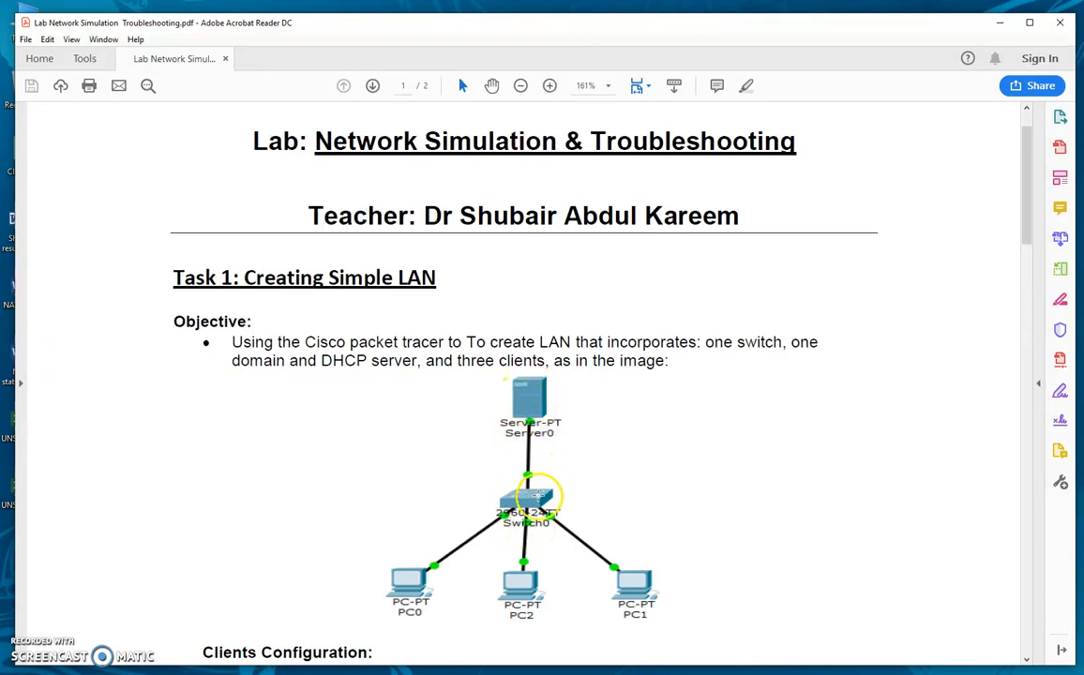
{"action": "mouse_move", "coordinate": [502, 552]}
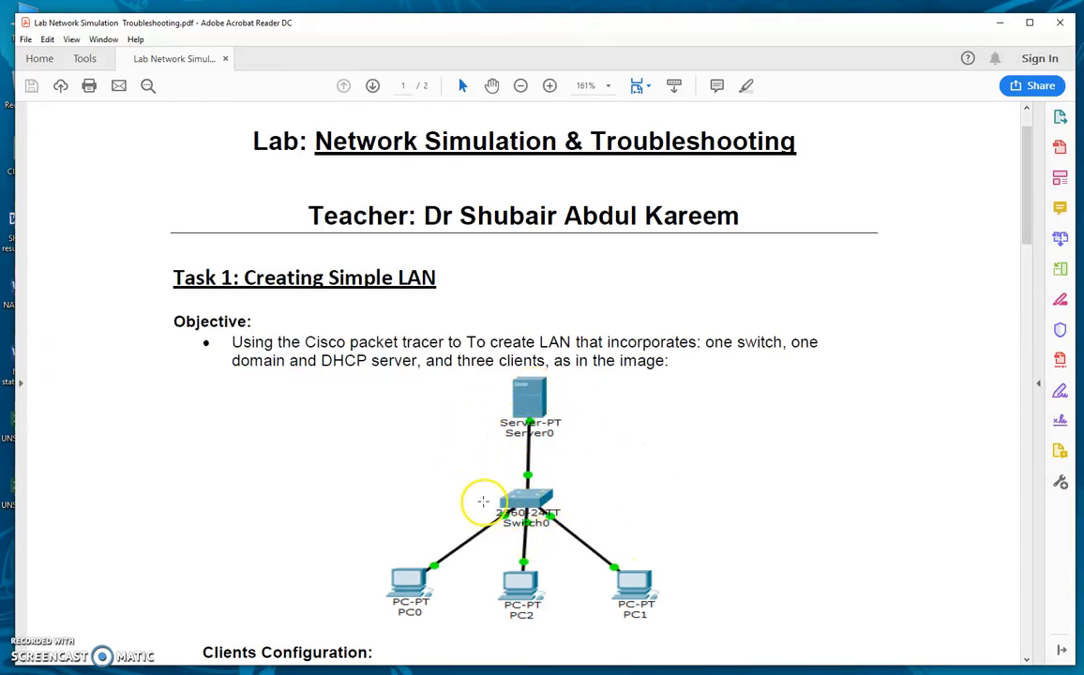
{"action": "mouse_move", "coordinate": [551, 373]}
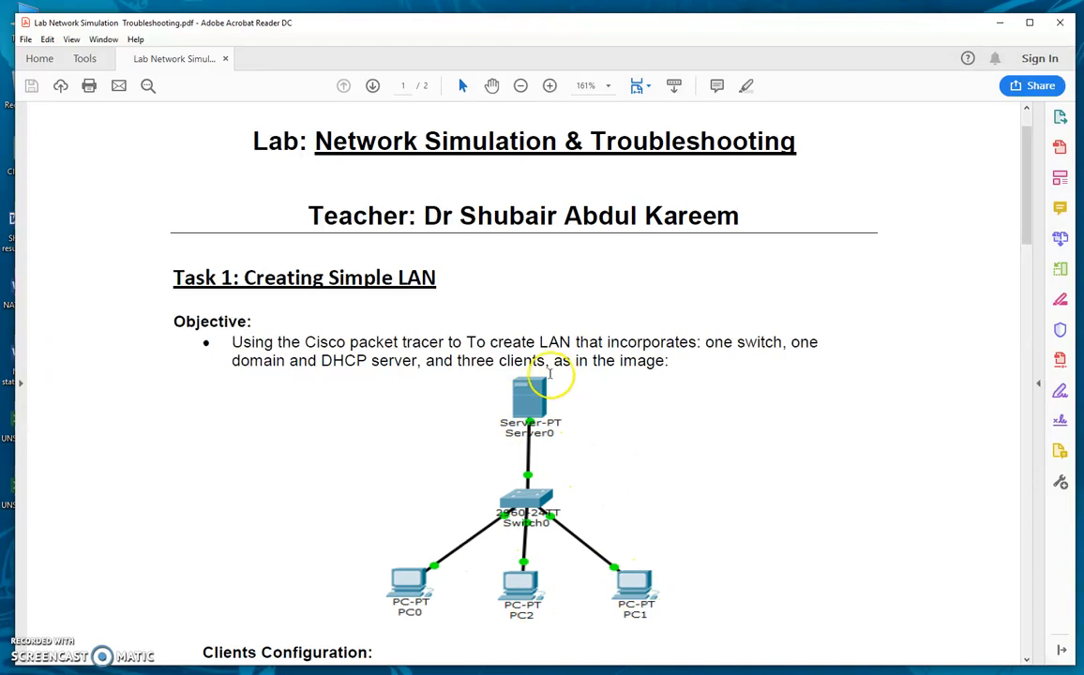
{"action": "mouse_move", "coordinate": [506, 553]}
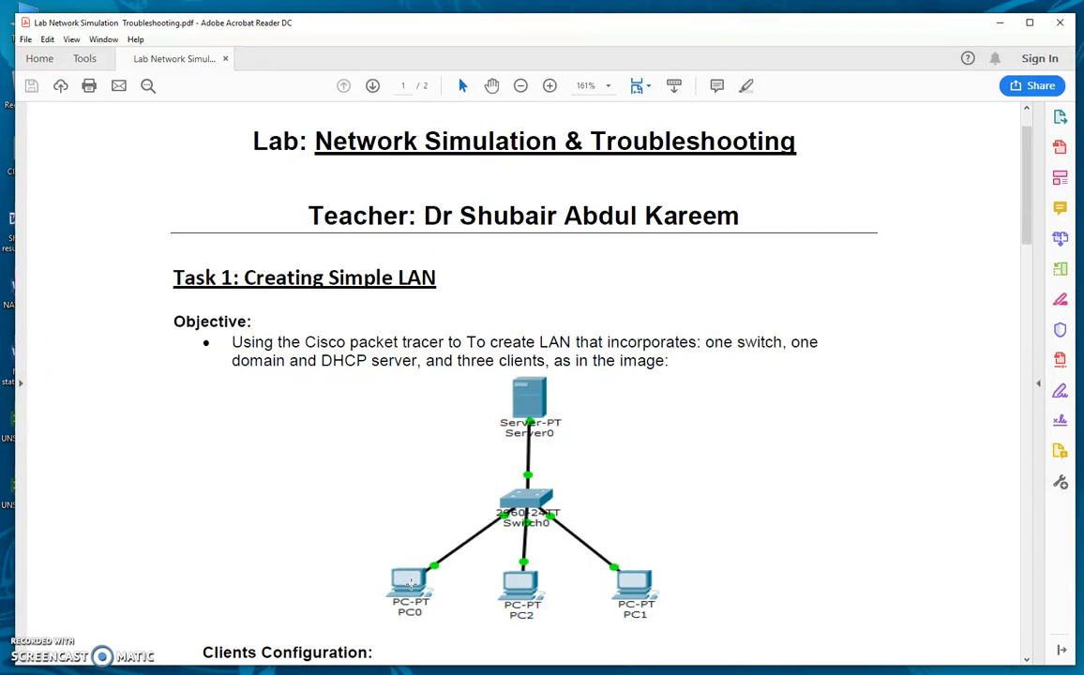
{"action": "mouse_move", "coordinate": [337, 495]}
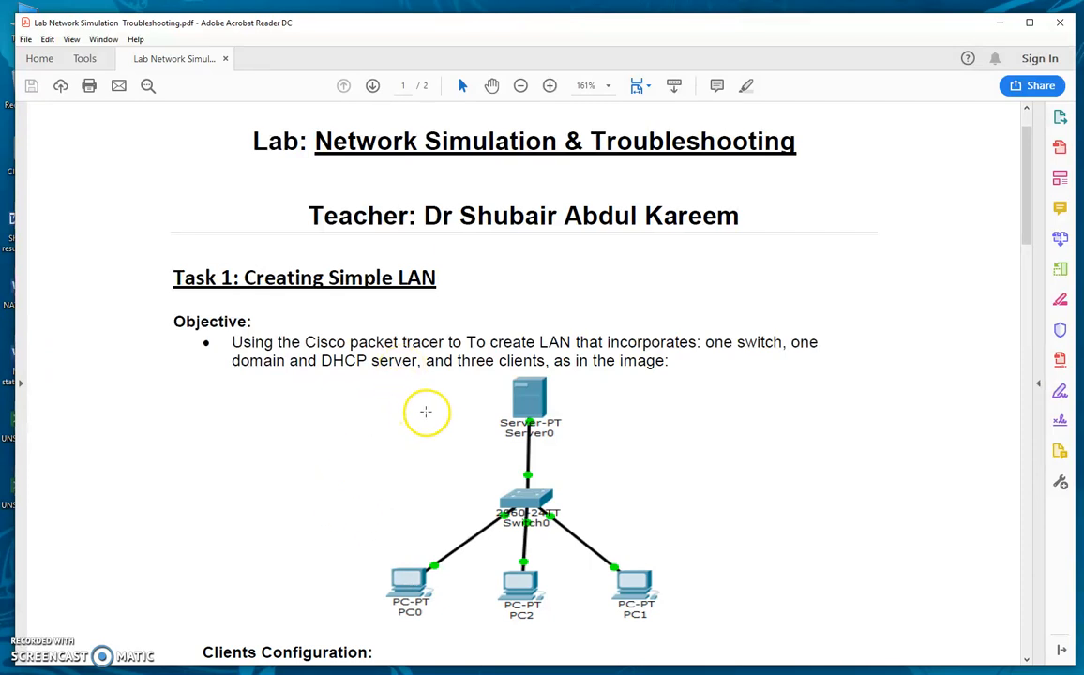
{"action": "mouse_move", "coordinate": [460, 428]}
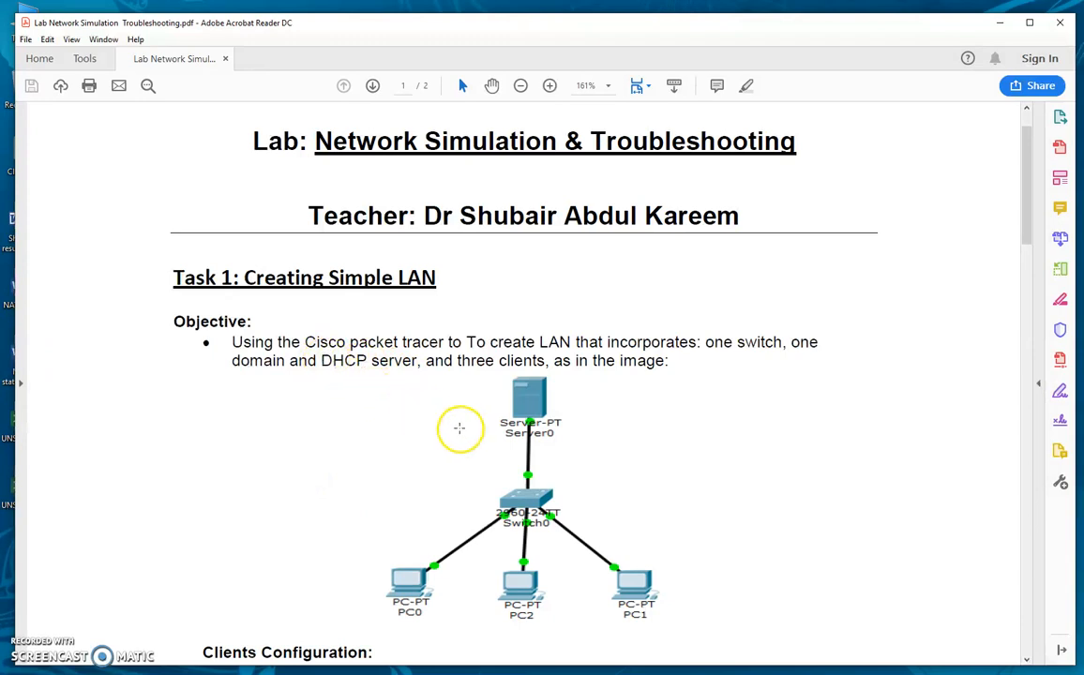
{"action": "mouse_move", "coordinate": [322, 363]}
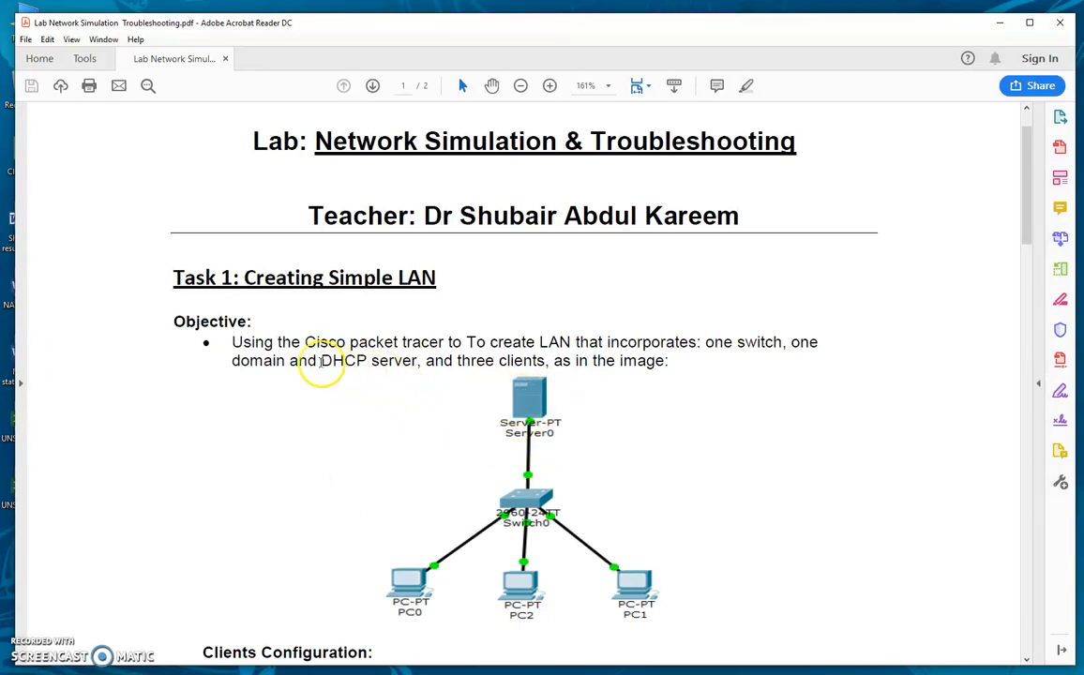
Step: Highlight 'server' in the objective, then bring up Packet Tracer's end-device models on the empty workspace
{"action": "double_click", "coordinate": [343, 361]}
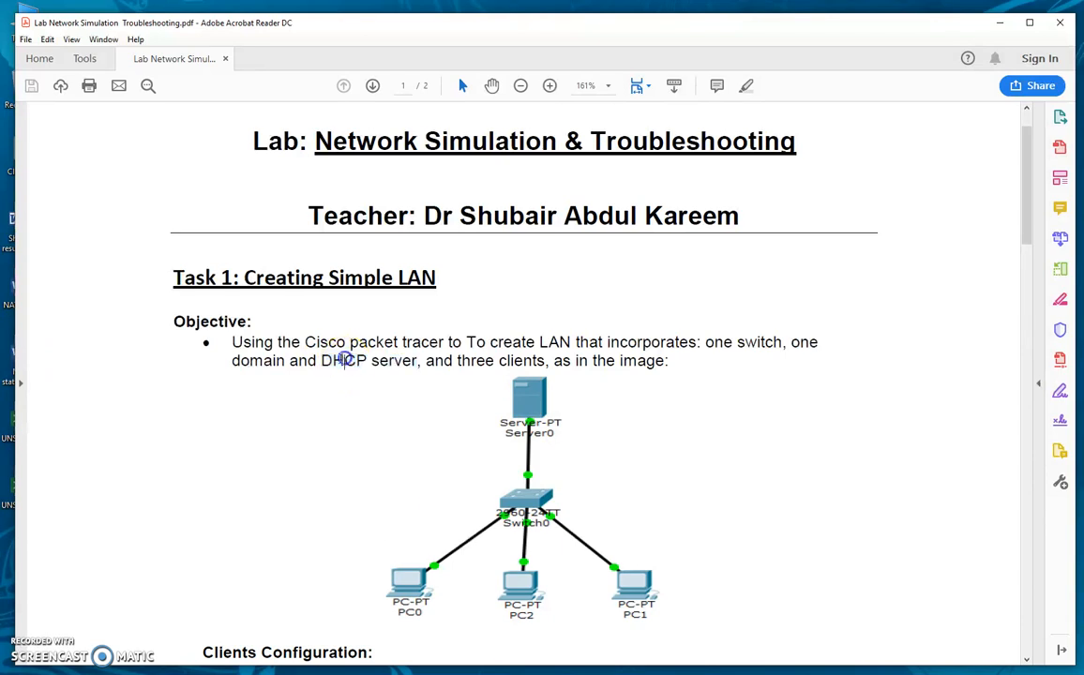
{"action": "double_click", "coordinate": [343, 361]}
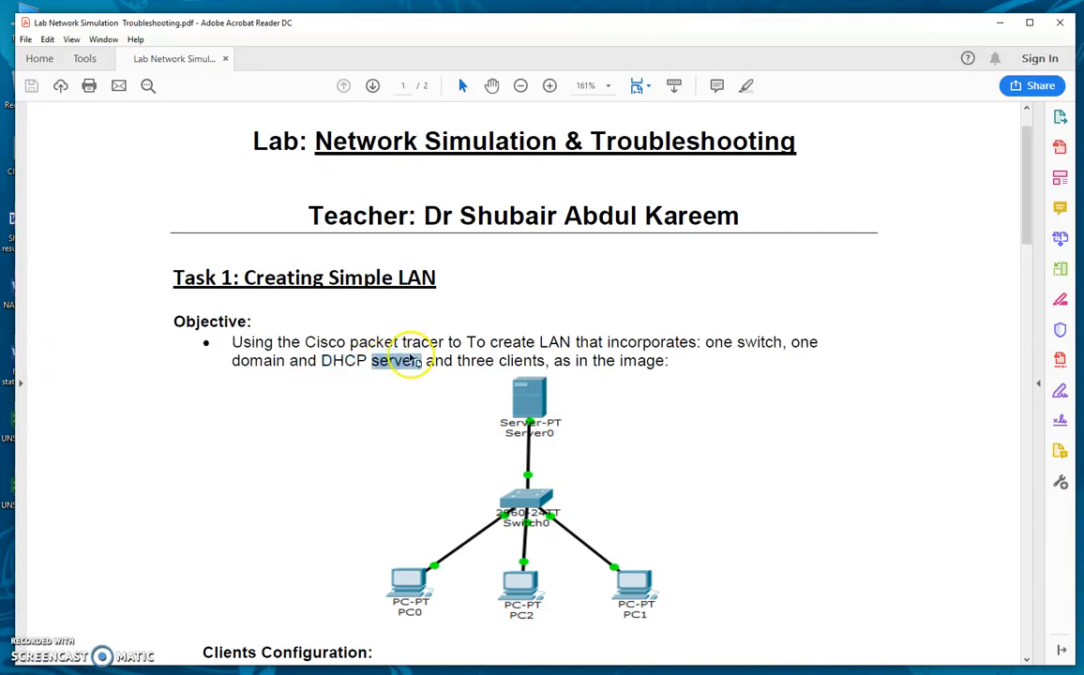
{"action": "left_click", "coordinate": [397, 360]}
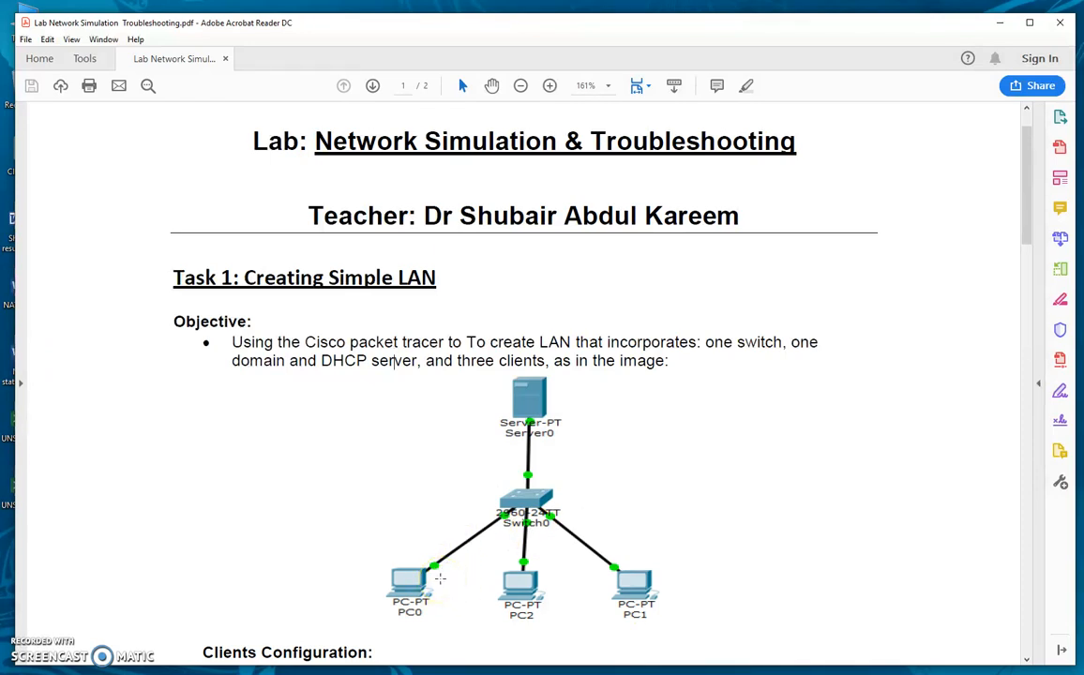
{"action": "left_click", "coordinate": [417, 581]}
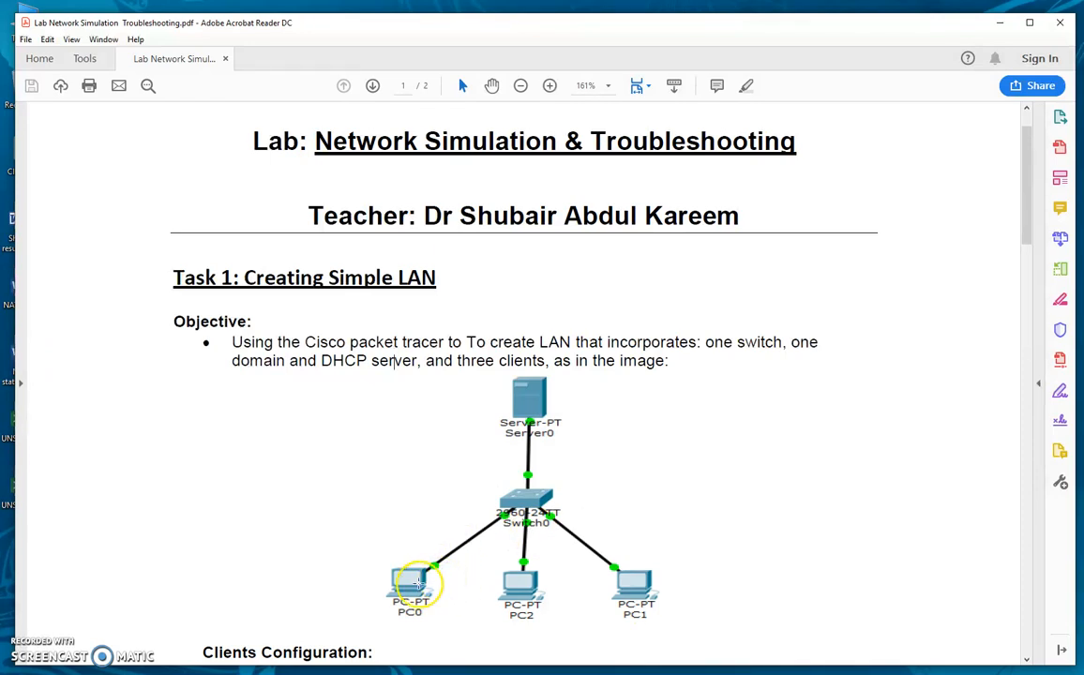
{"action": "mouse_move", "coordinate": [487, 588]}
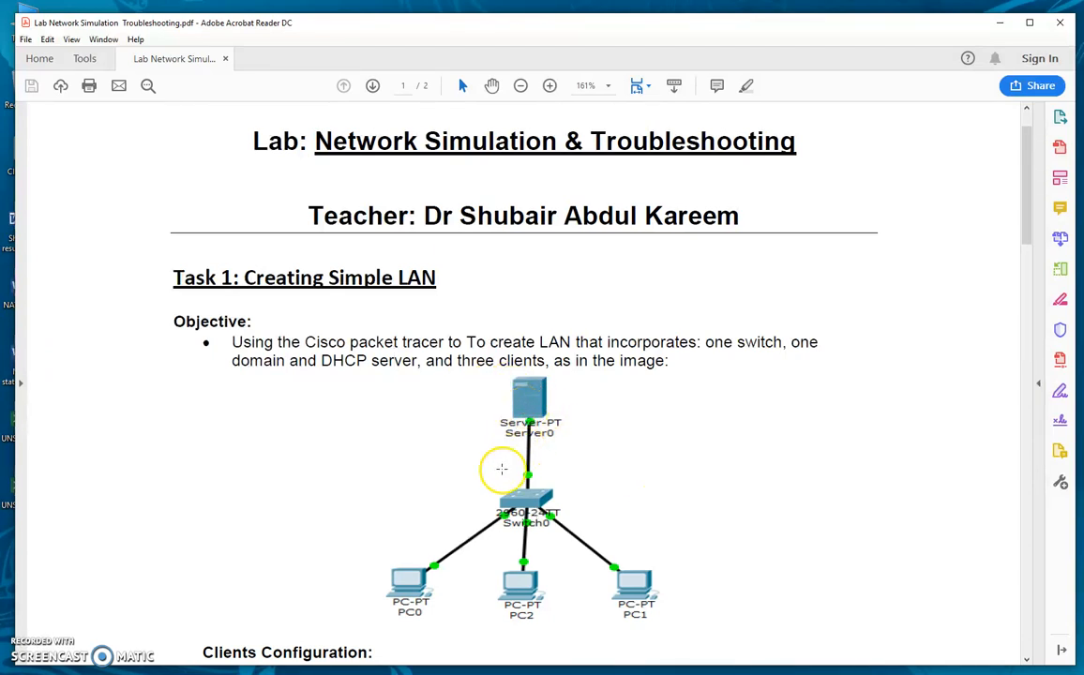
{"action": "mouse_move", "coordinate": [413, 595]}
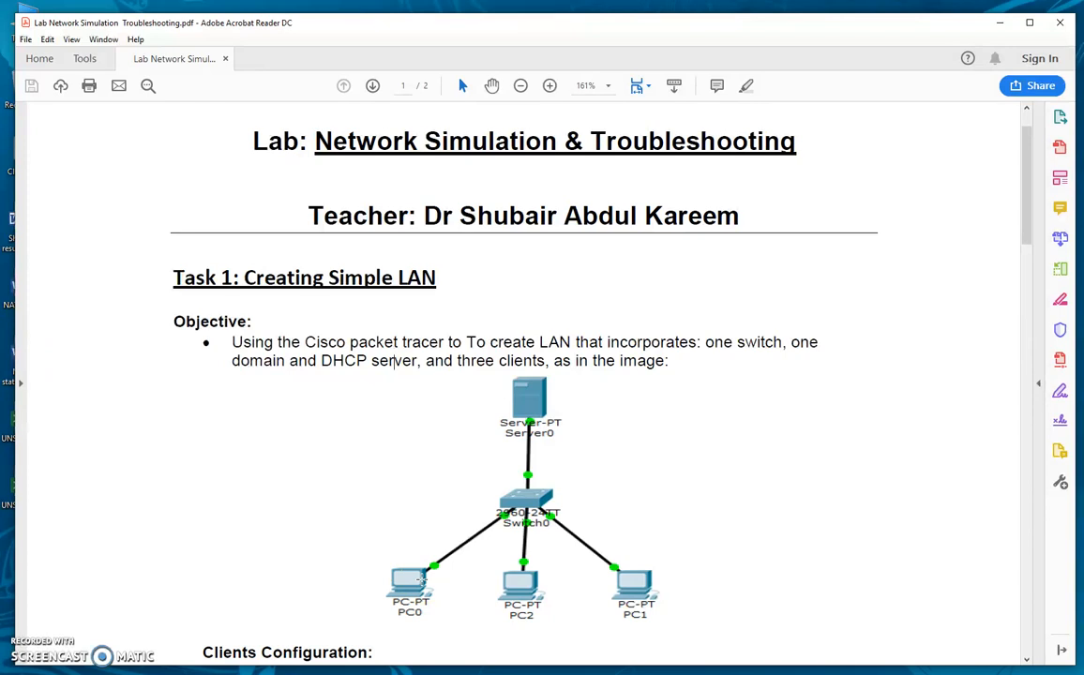
{"action": "left_click", "coordinate": [420, 601]}
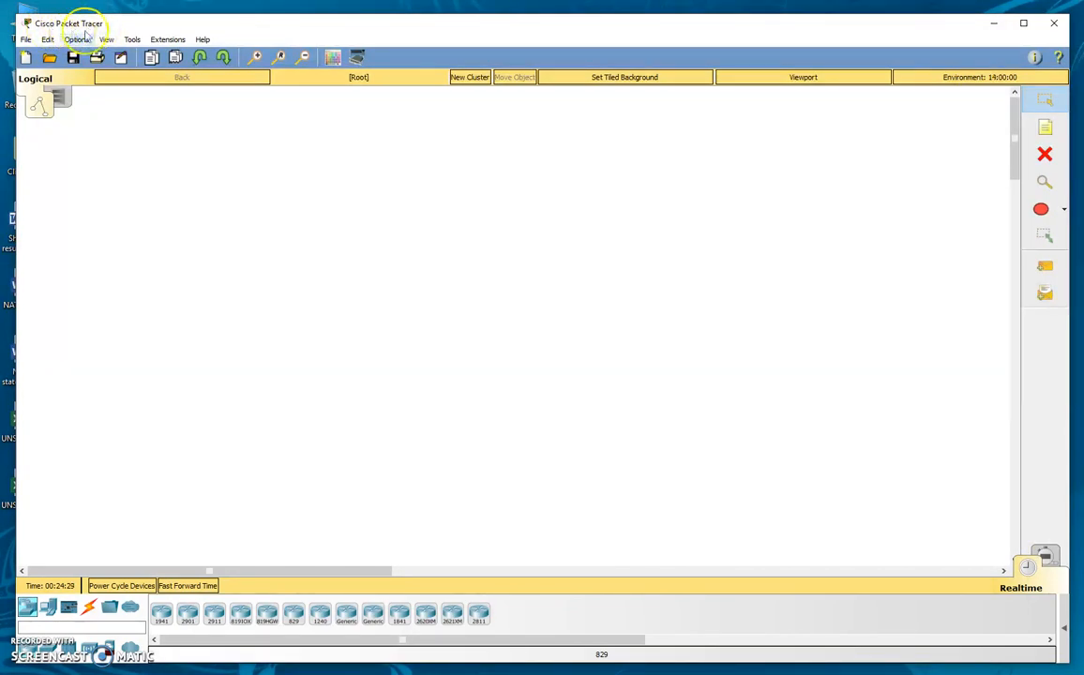
{"action": "mouse_move", "coordinate": [40, 100]}
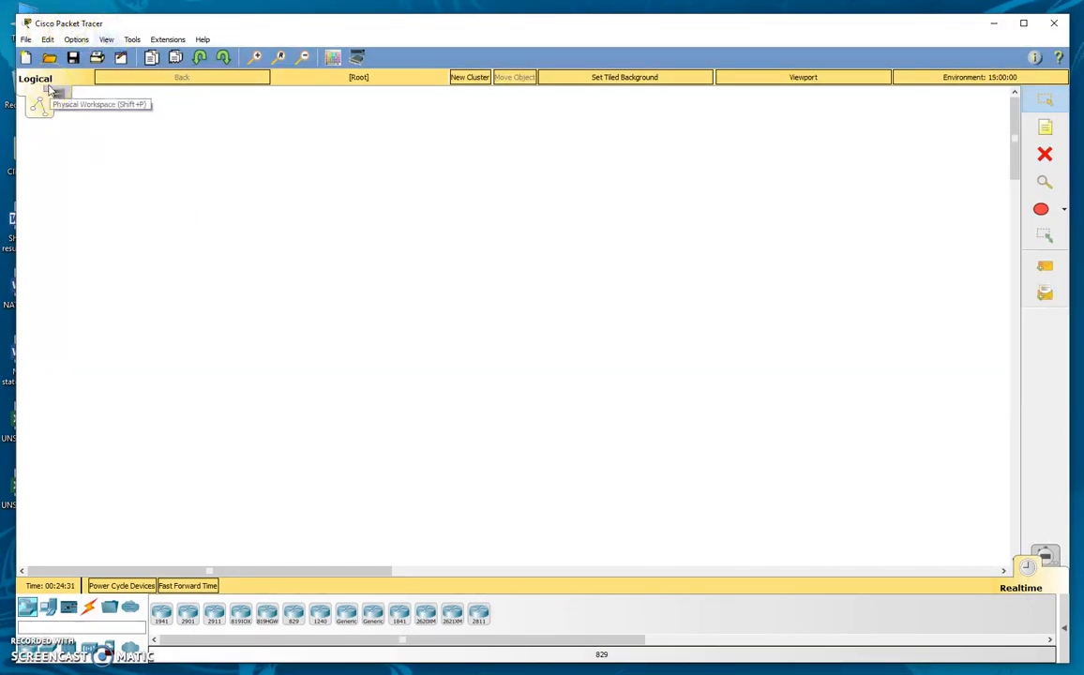
{"action": "mouse_move", "coordinate": [197, 241]}
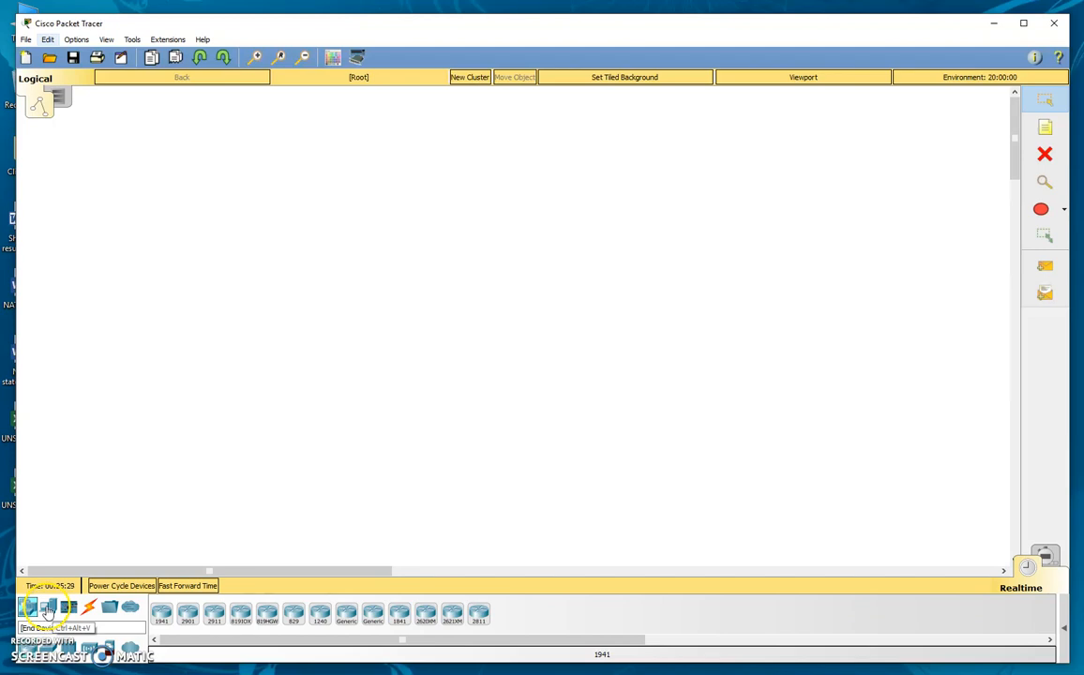
Step: Show the End Devices types, then switch to the Connections list of cable types
{"action": "left_click", "coordinate": [48, 608]}
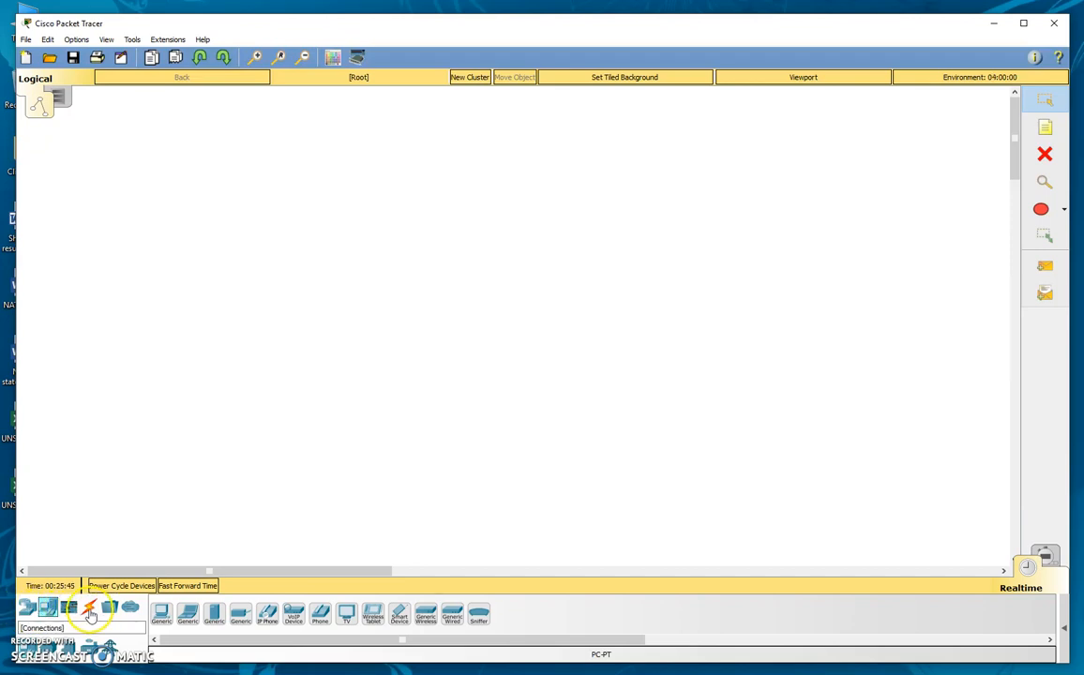
{"action": "left_click", "coordinate": [89, 606]}
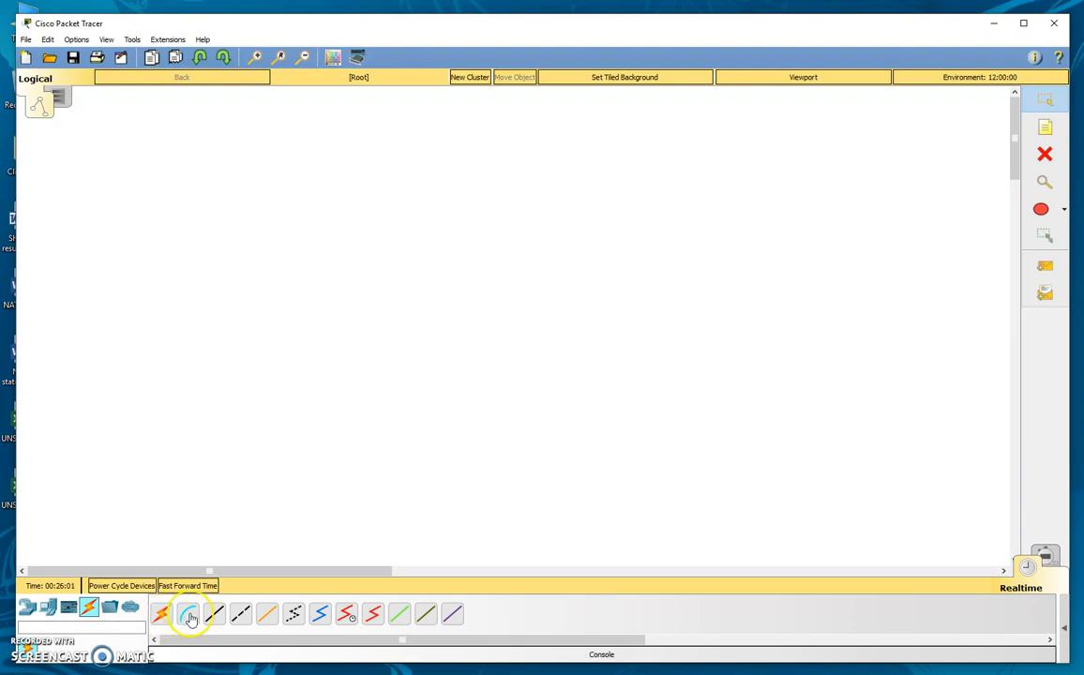
{"action": "mouse_move", "coordinate": [213, 614]}
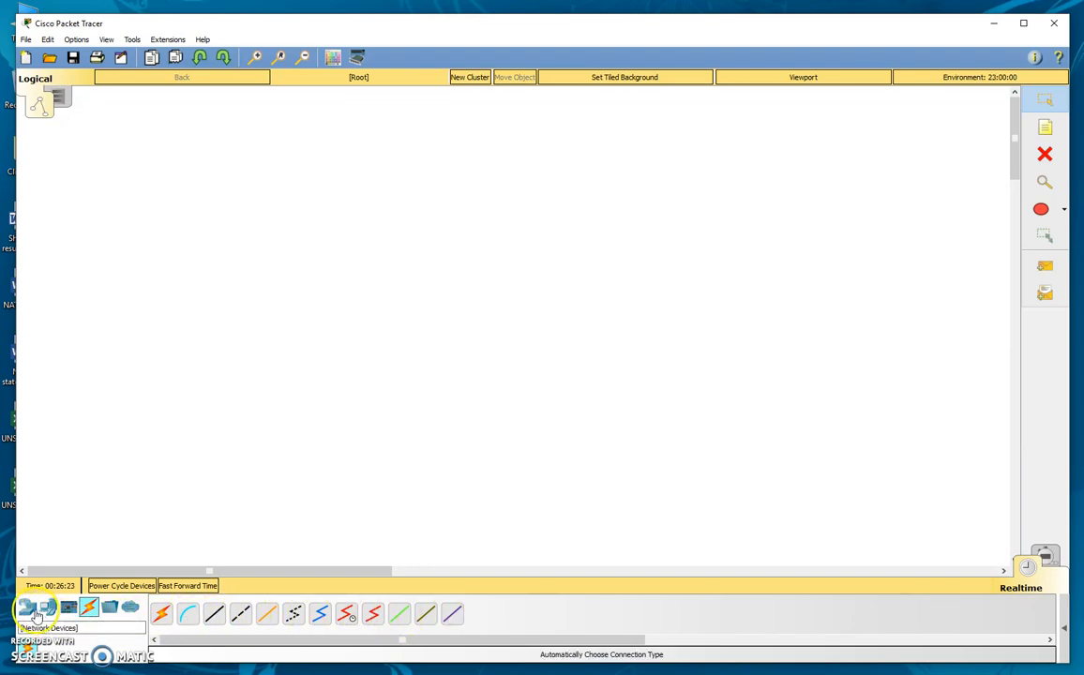
Step: Return to End Devices and pick Server-PT to add Server0 to the workspace
{"action": "left_click", "coordinate": [48, 607]}
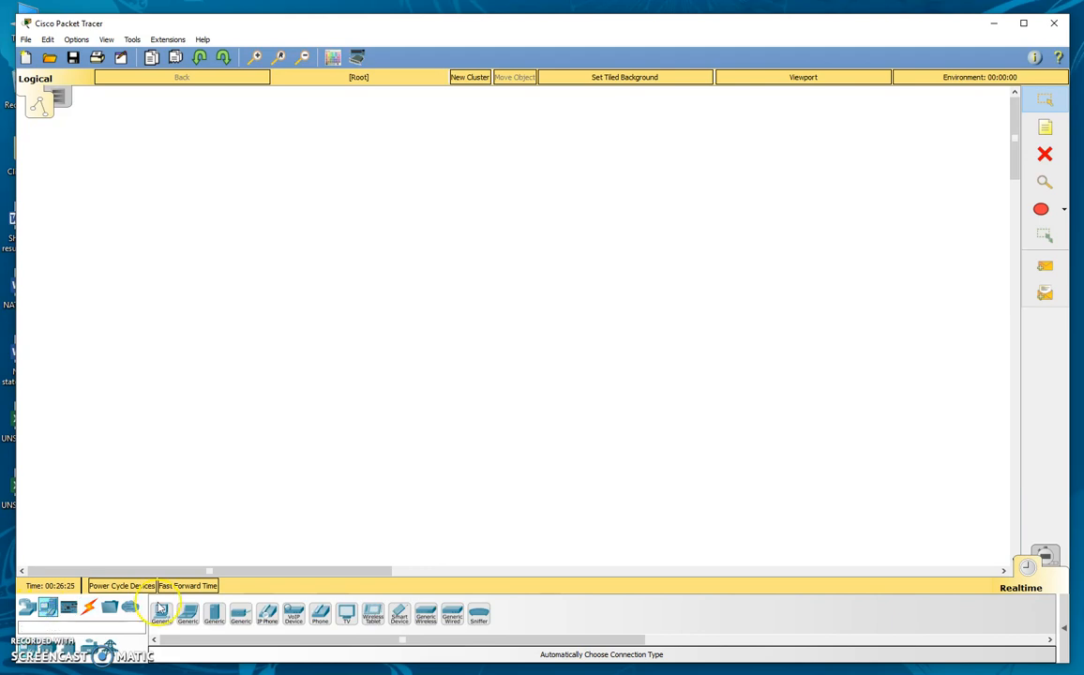
{"action": "left_click", "coordinate": [47, 608]}
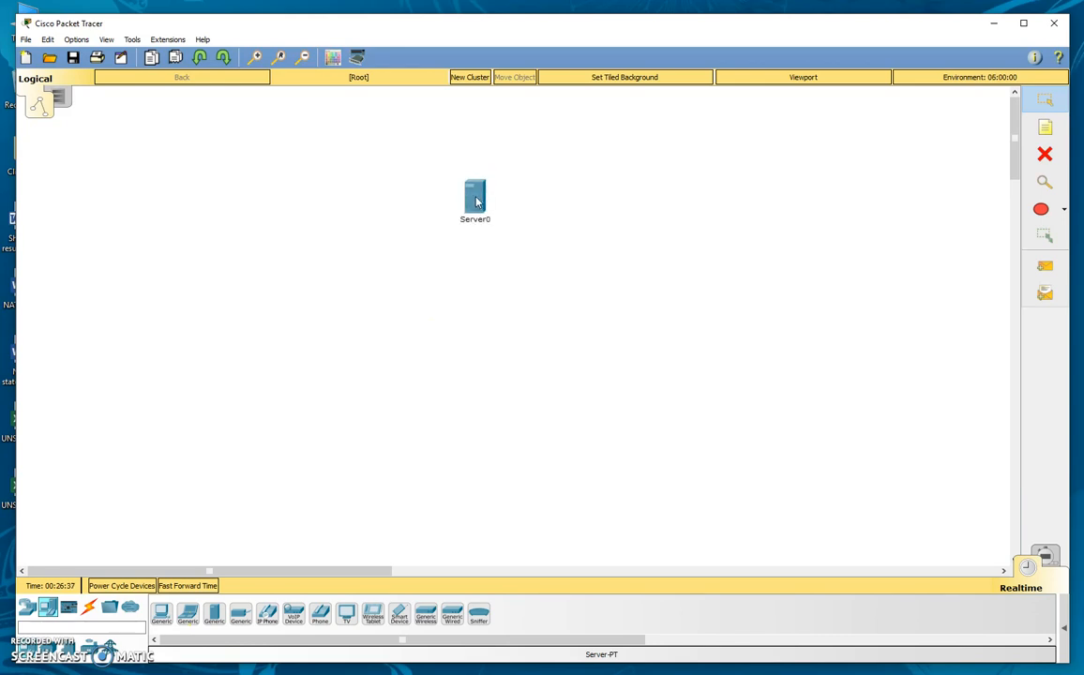
{"action": "mouse_move", "coordinate": [475, 197]}
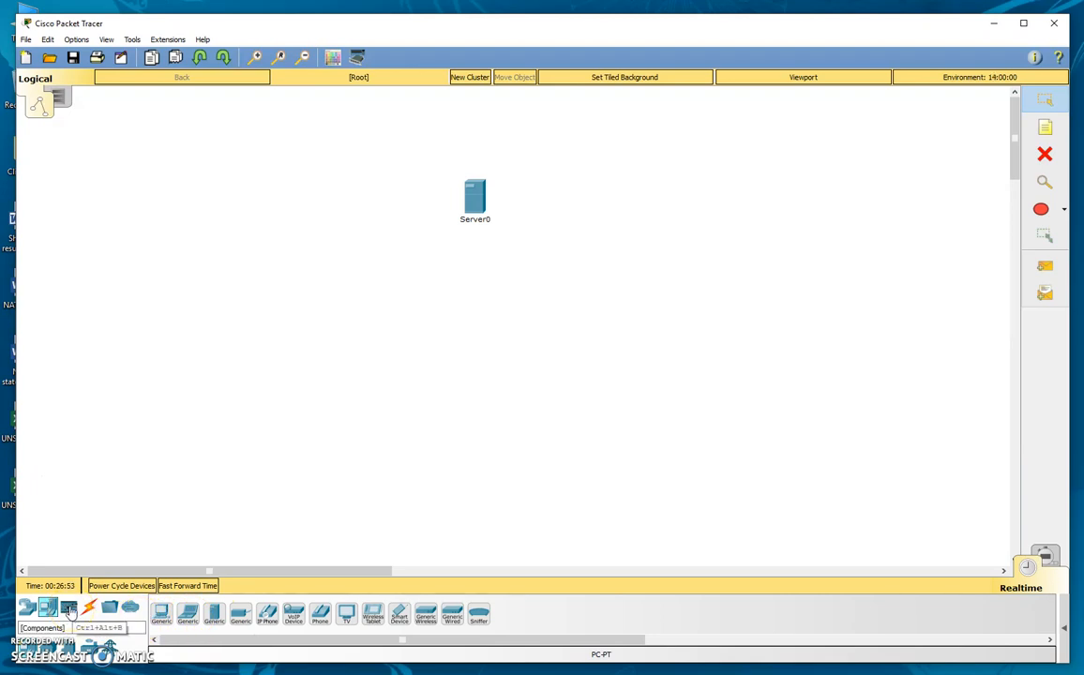
Step: List the switch models under Network Devices > Switches
{"action": "left_click", "coordinate": [28, 608]}
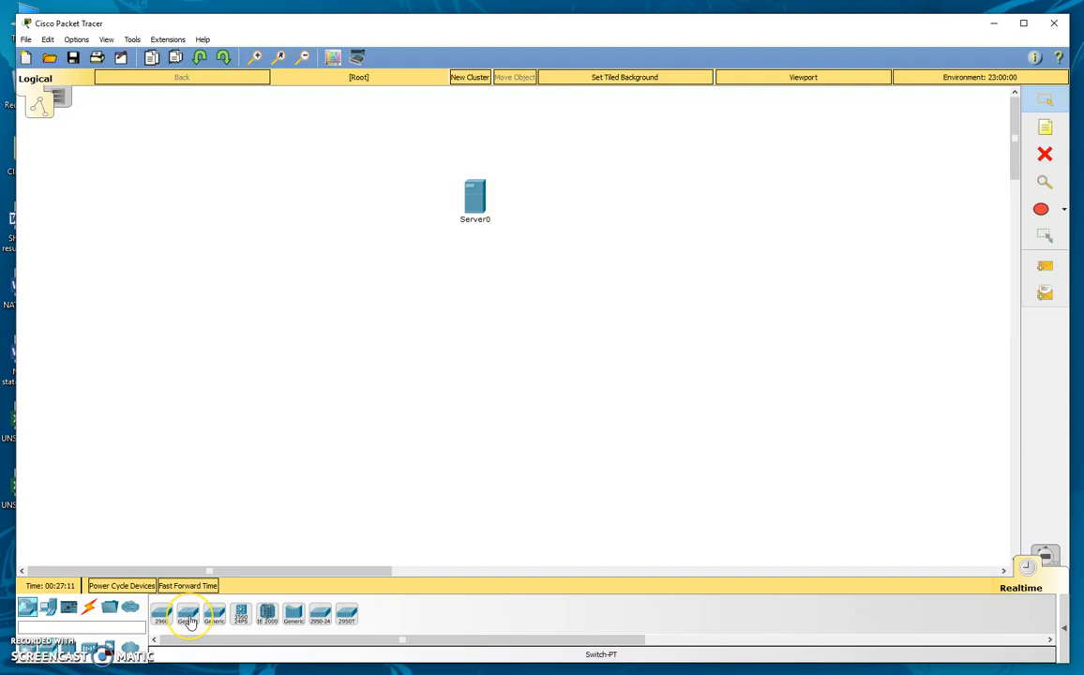
{"action": "mouse_move", "coordinate": [324, 614]}
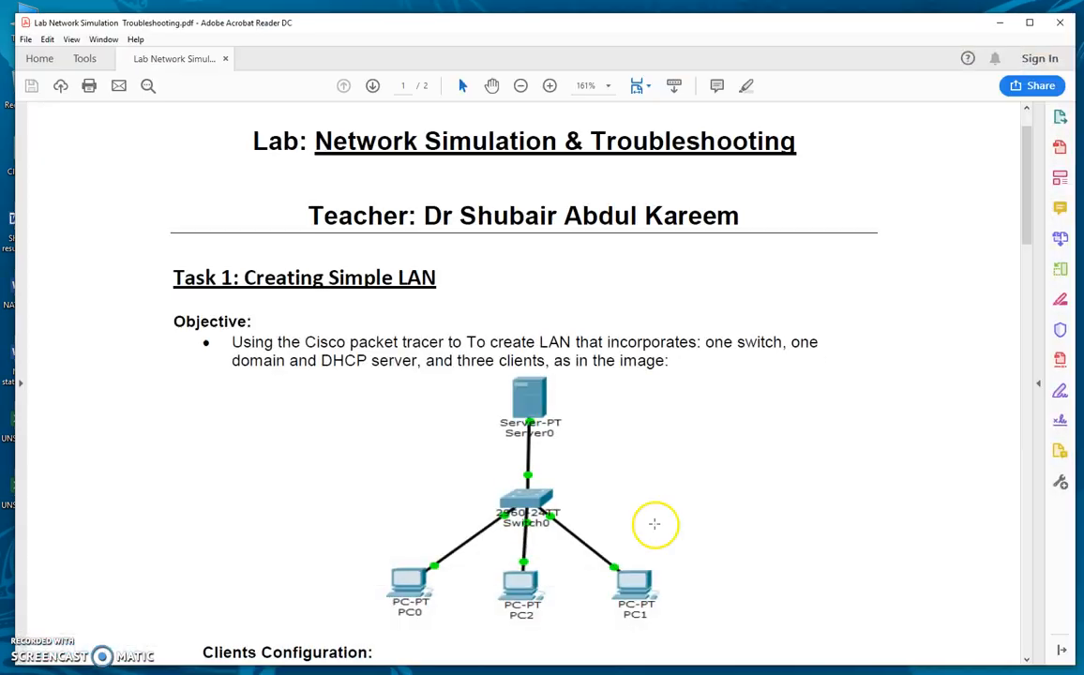
{"action": "mouse_move", "coordinate": [501, 517]}
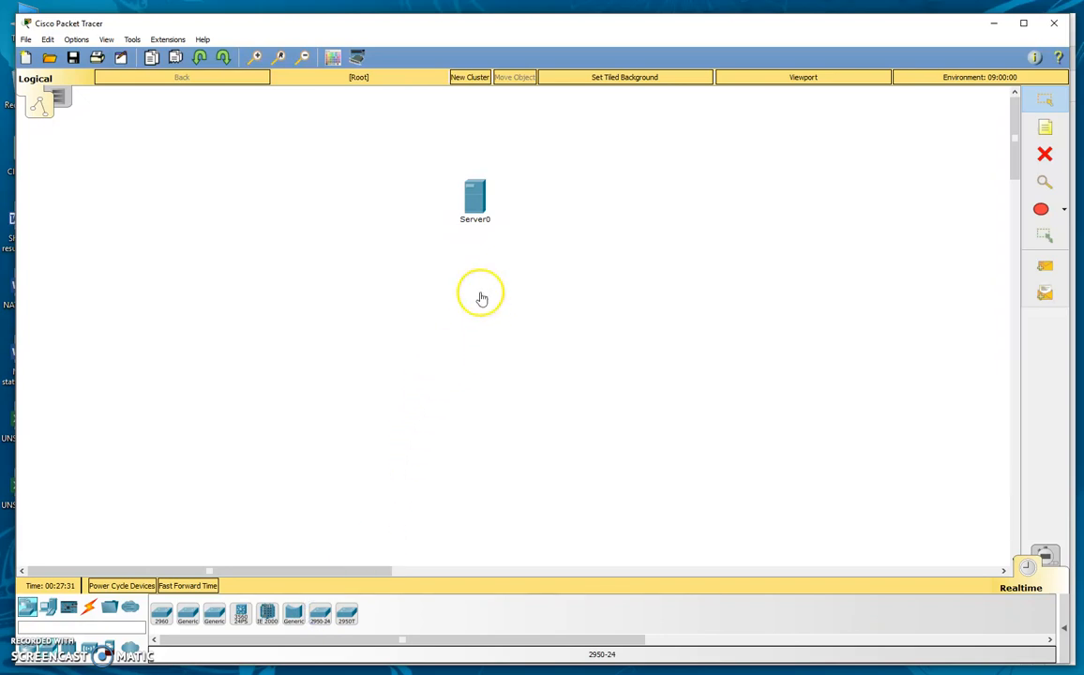
{"action": "mouse_move", "coordinate": [478, 305]}
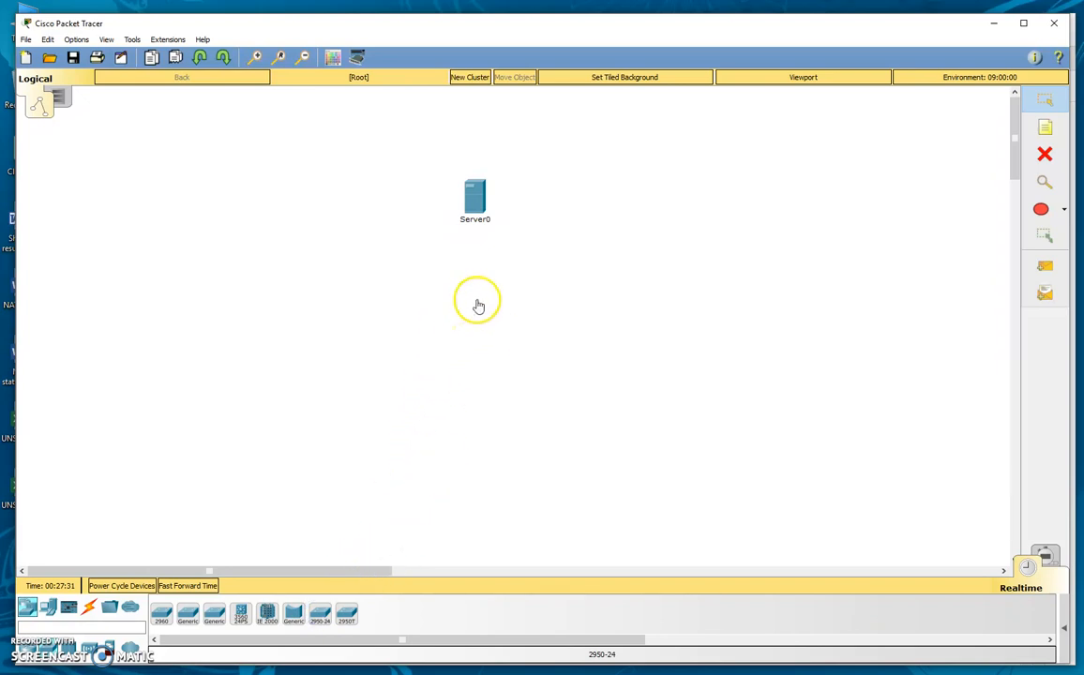
Step: Drop Switch0 below Server0 and drag it into position
{"action": "left_click", "coordinate": [485, 311]}
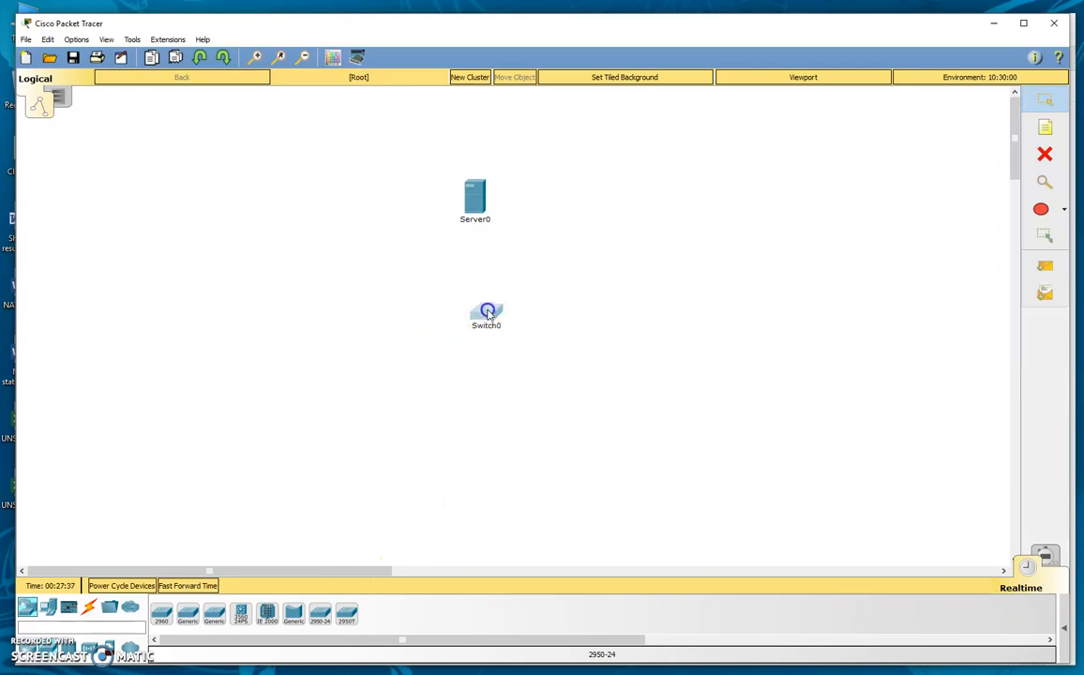
{"action": "left_click_drag", "start_coordinate": [485, 316], "coordinate": [474, 300]}
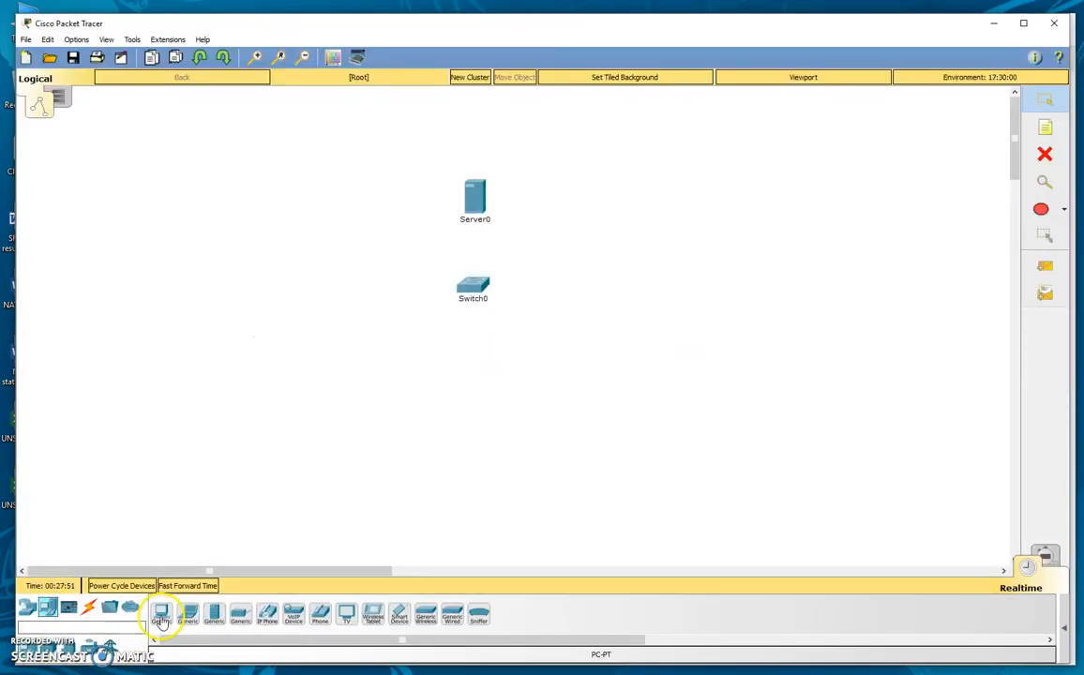
Step: Place generic PCs side by side in a row below Switch0
{"action": "left_click", "coordinate": [360, 375]}
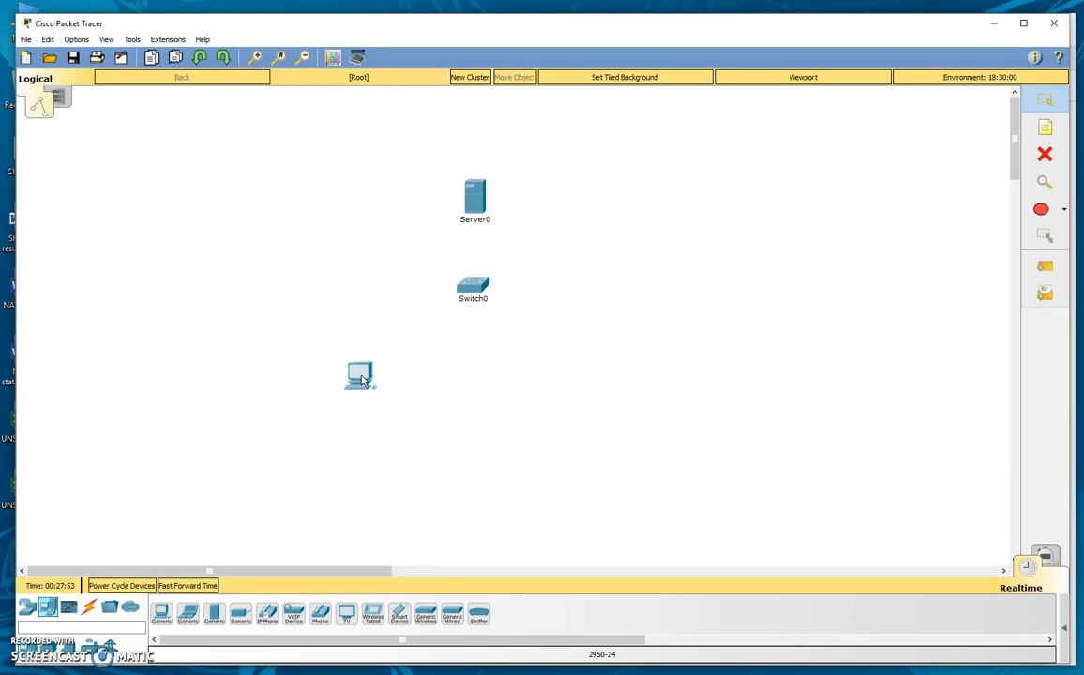
{"action": "left_click", "coordinate": [464, 393]}
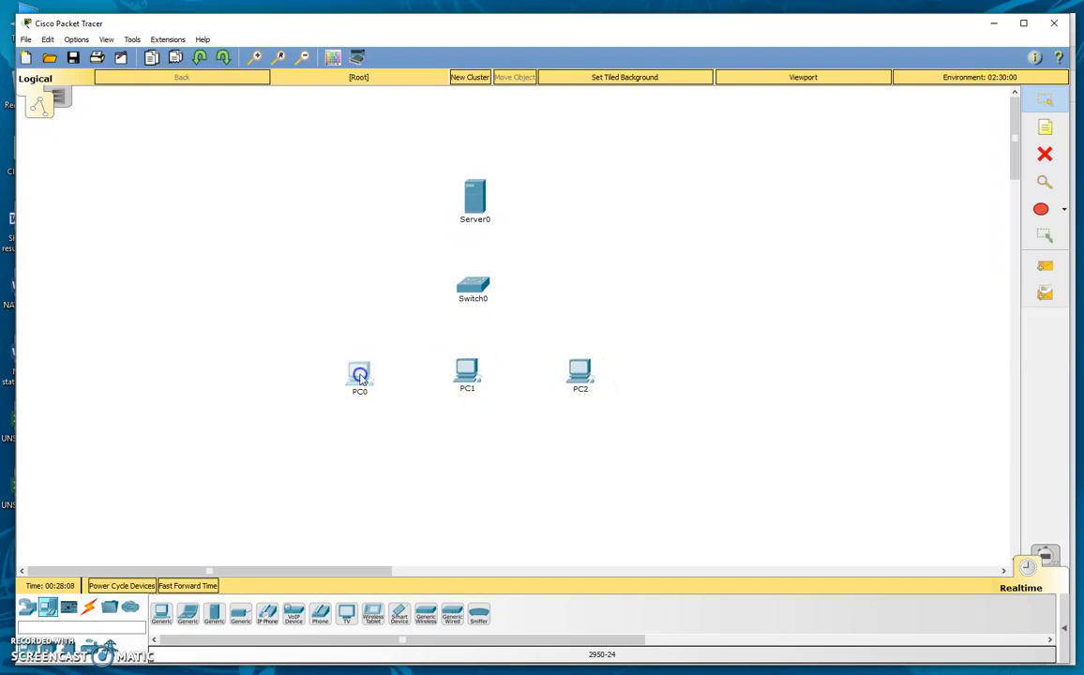
{"action": "double_click", "coordinate": [359, 374]}
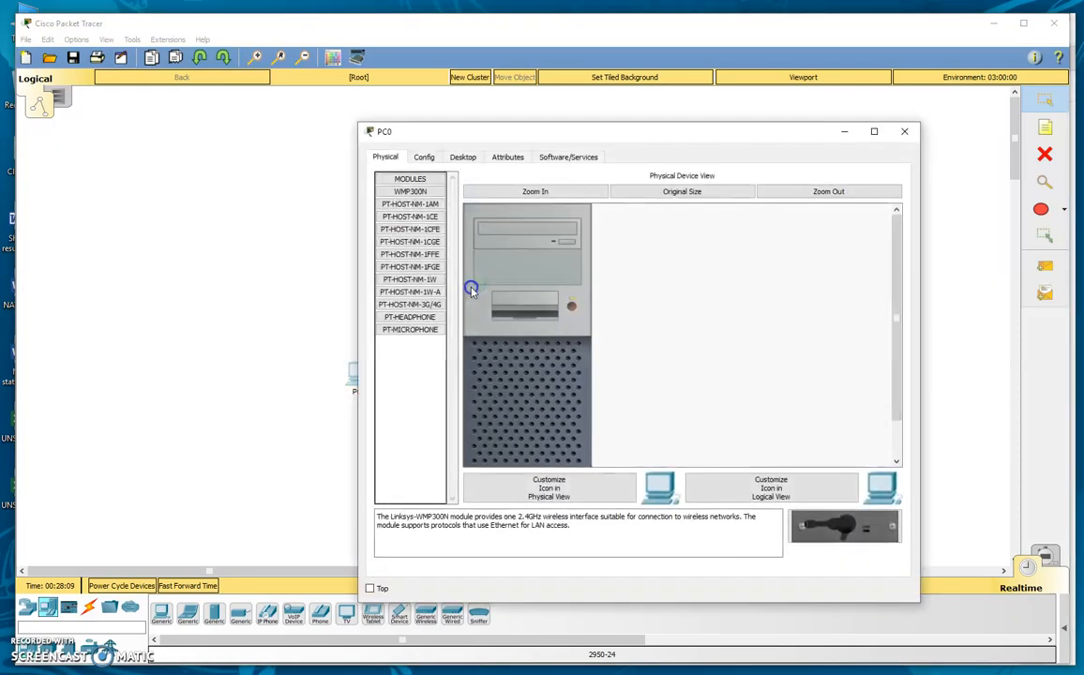
{"action": "left_click", "coordinate": [904, 131]}
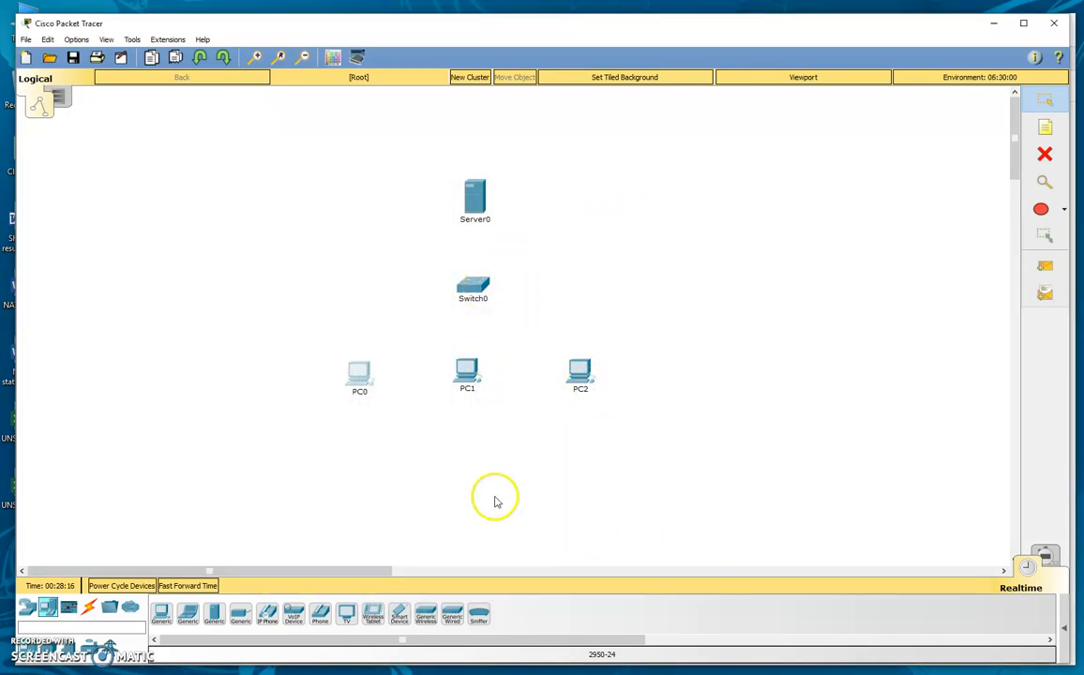
{"action": "mouse_move", "coordinate": [624, 375]}
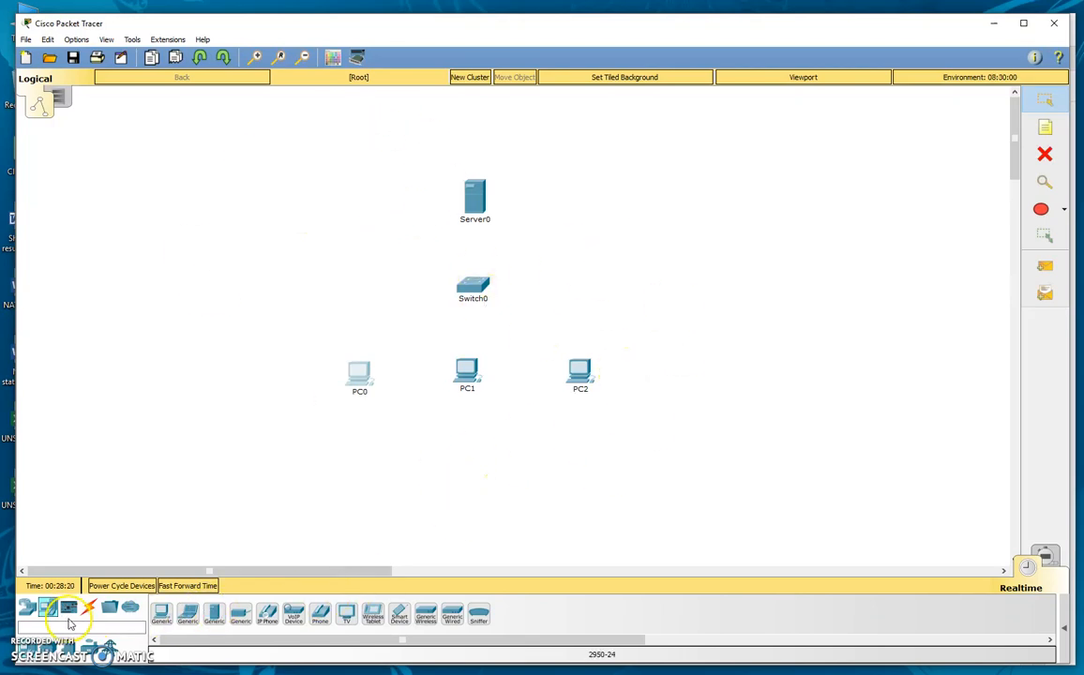
Step: Show the Connections category's cable types for linking Server0, Switch0 and the PCs
{"action": "left_click", "coordinate": [47, 607]}
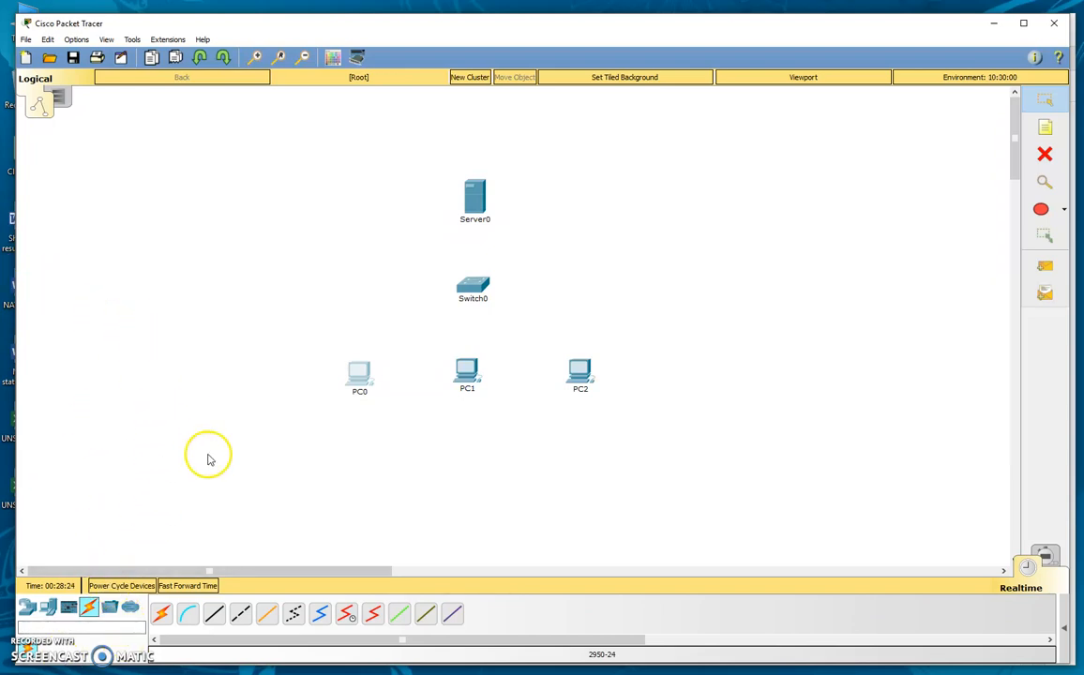
{"action": "left_click", "coordinate": [89, 608]}
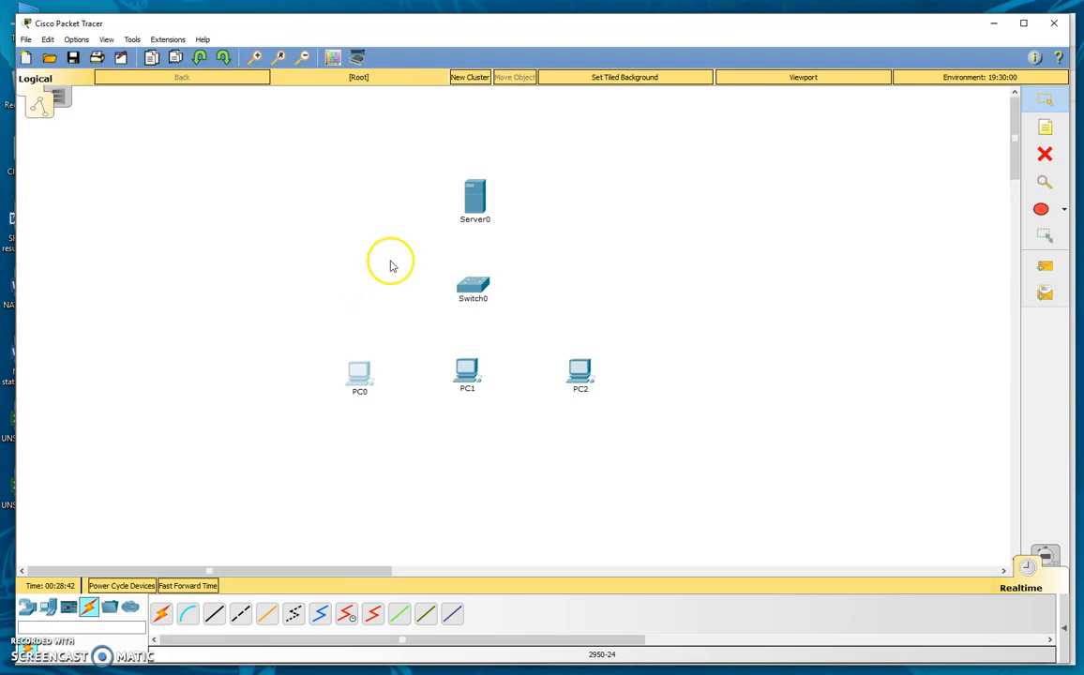
{"action": "mouse_move", "coordinate": [199, 553]}
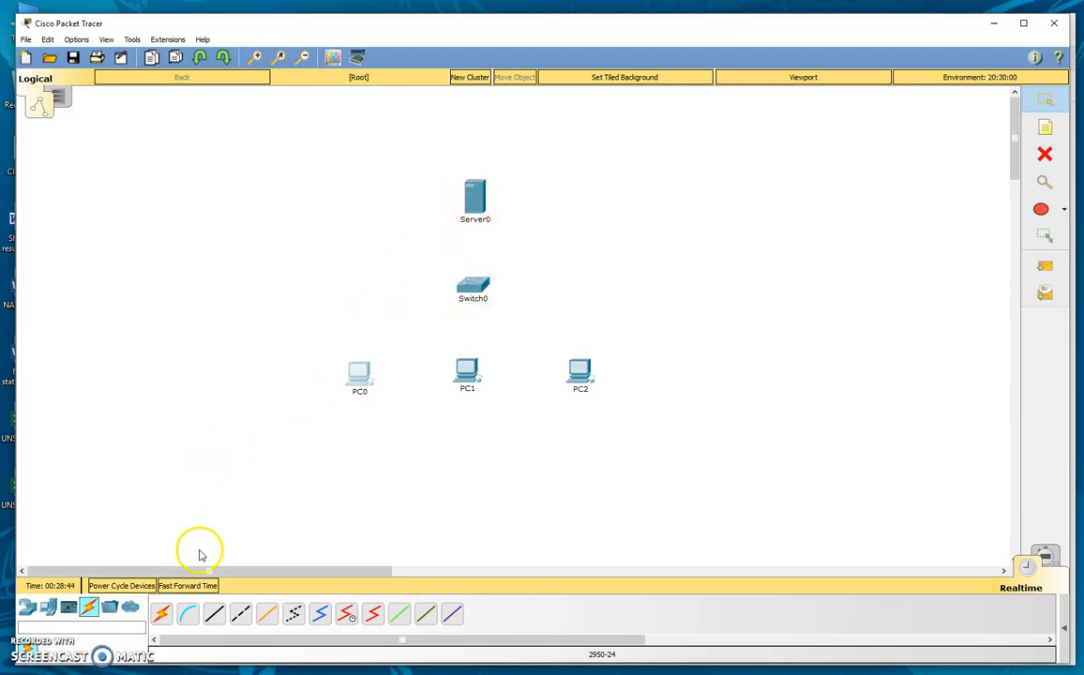
{"action": "mouse_move", "coordinate": [225, 468]}
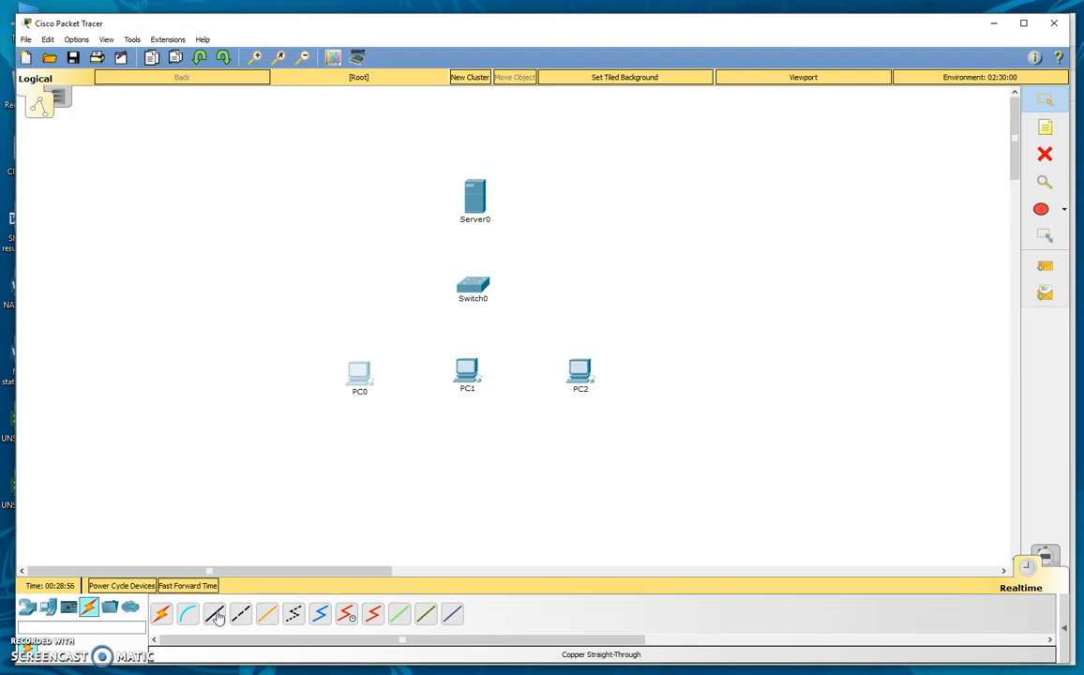
Step: Link Server0 FastEthernet0 to Switch0 FastEthernet0/1 with a Copper Straight-Through cable
{"action": "left_click", "coordinate": [215, 614]}
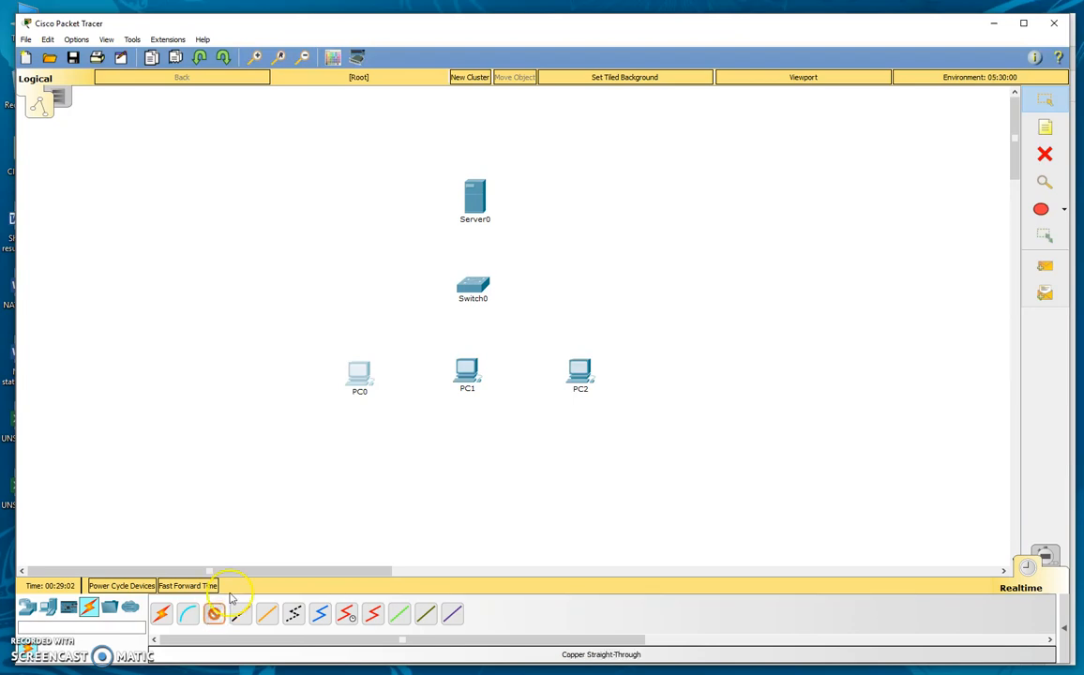
{"action": "mouse_move", "coordinate": [474, 197]}
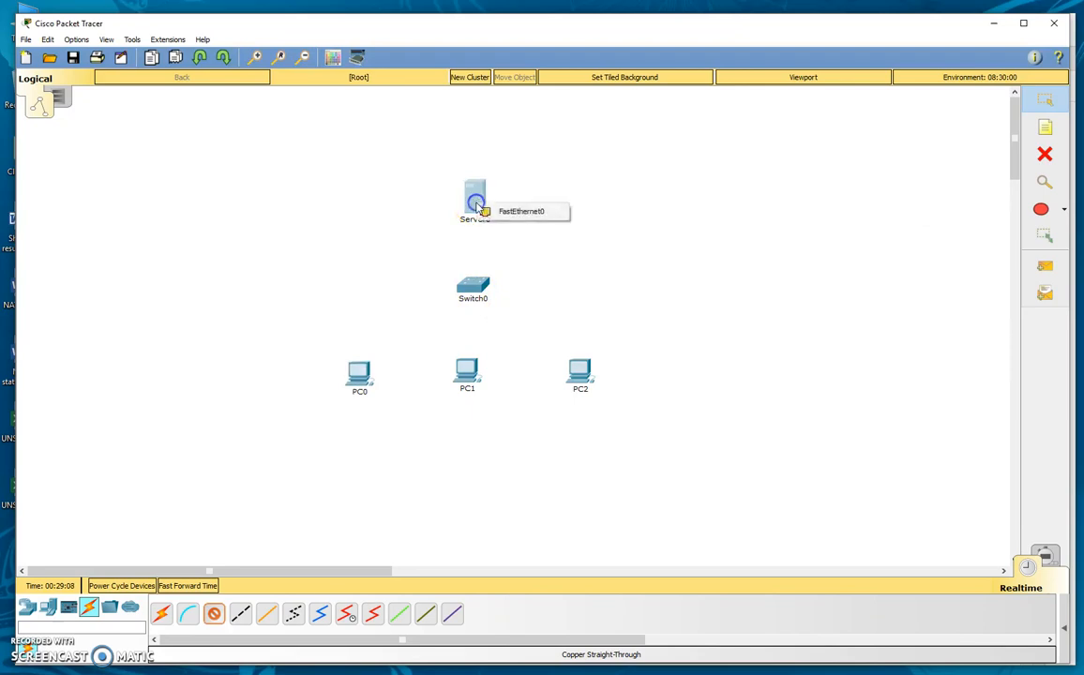
{"action": "mouse_move", "coordinate": [617, 205]}
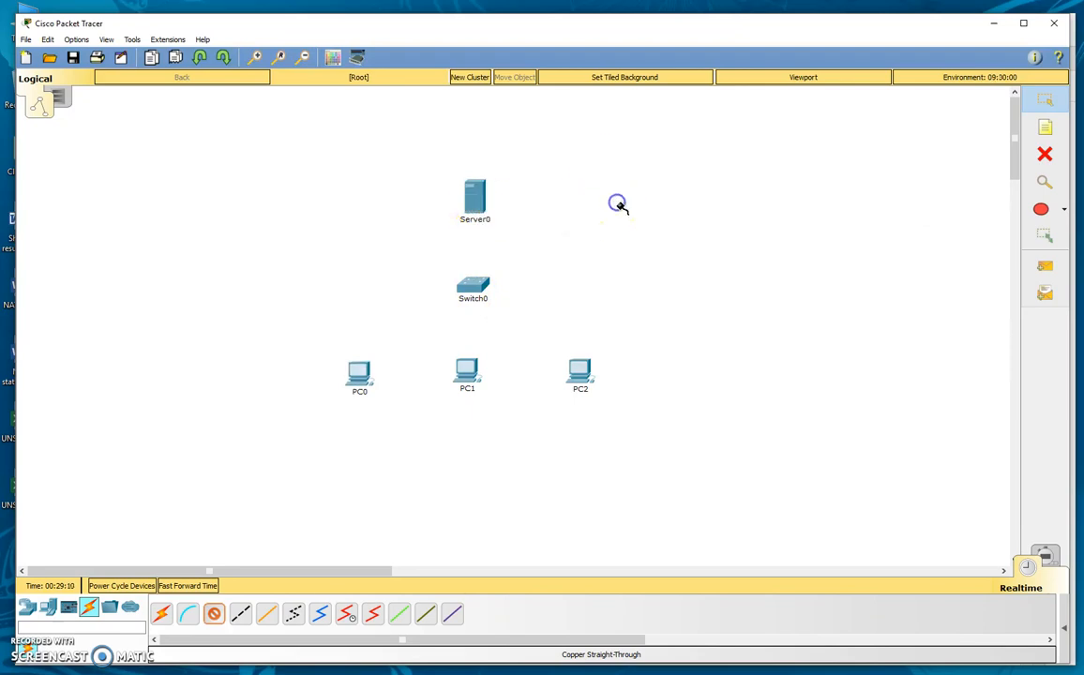
{"action": "left_click", "coordinate": [475, 197]}
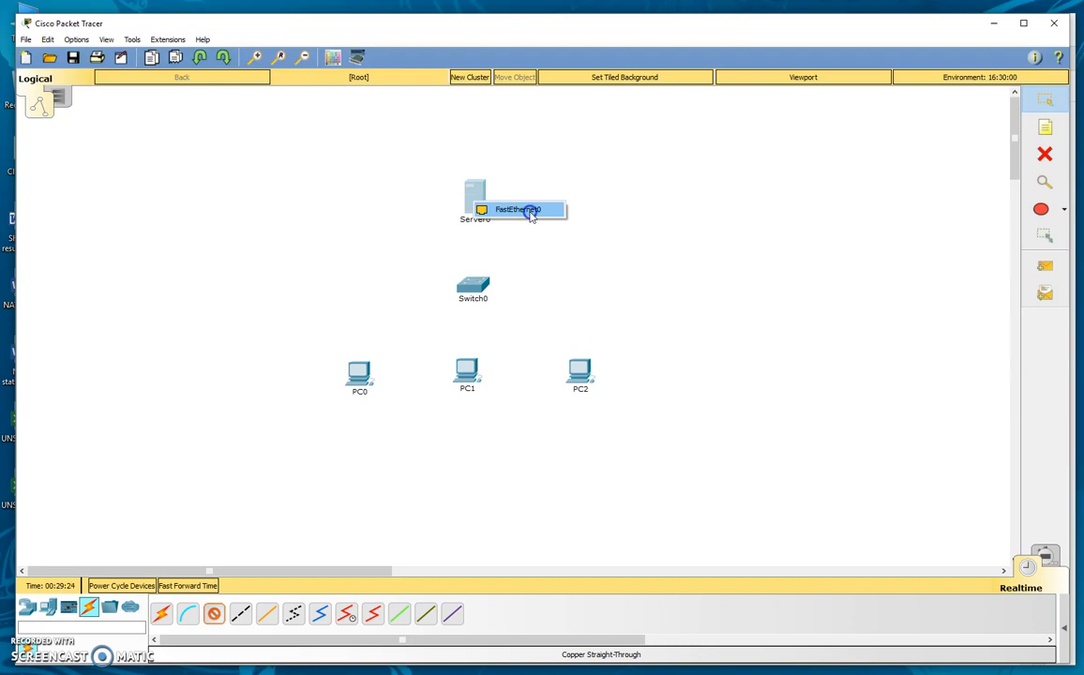
{"action": "left_click", "coordinate": [473, 286]}
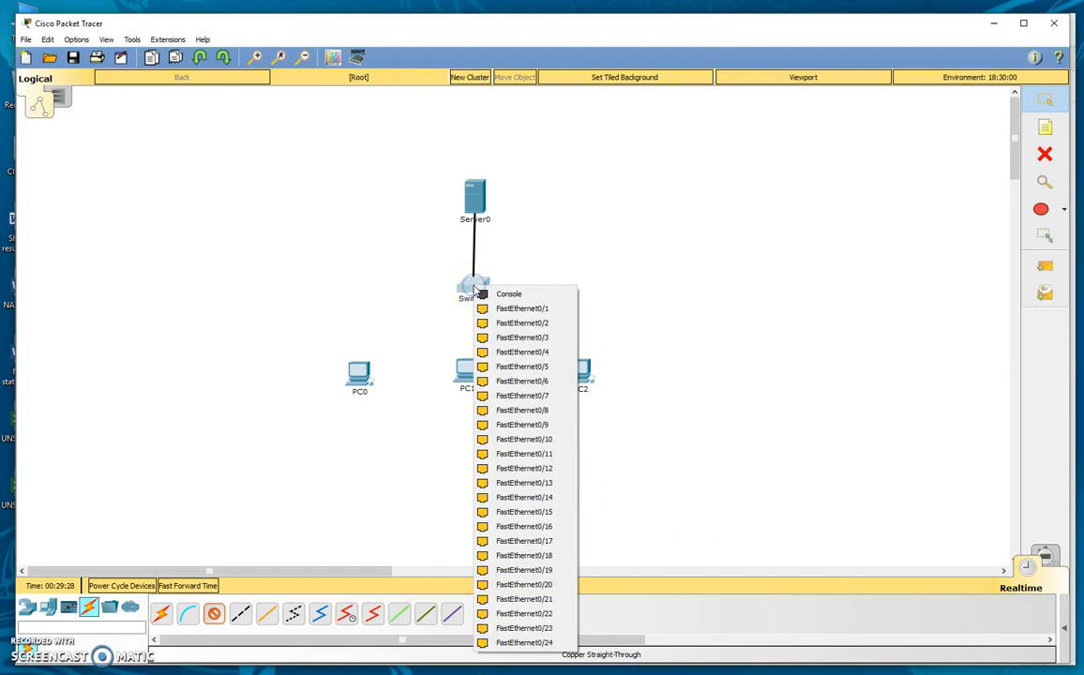
{"action": "mouse_move", "coordinate": [521, 337]}
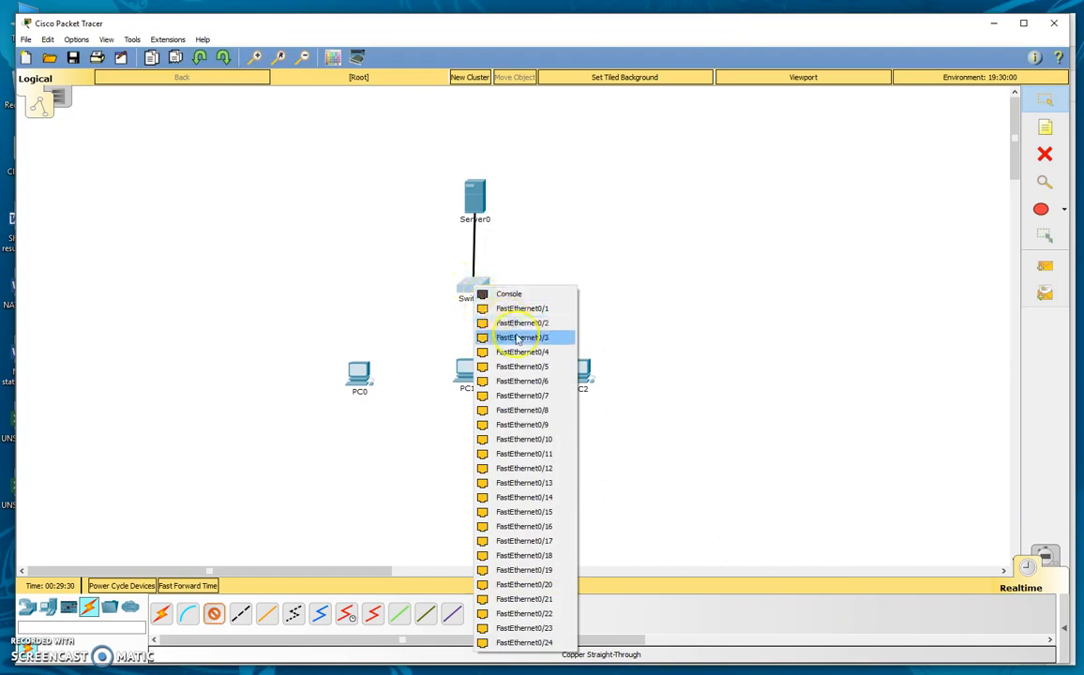
{"action": "mouse_move", "coordinate": [522, 308]}
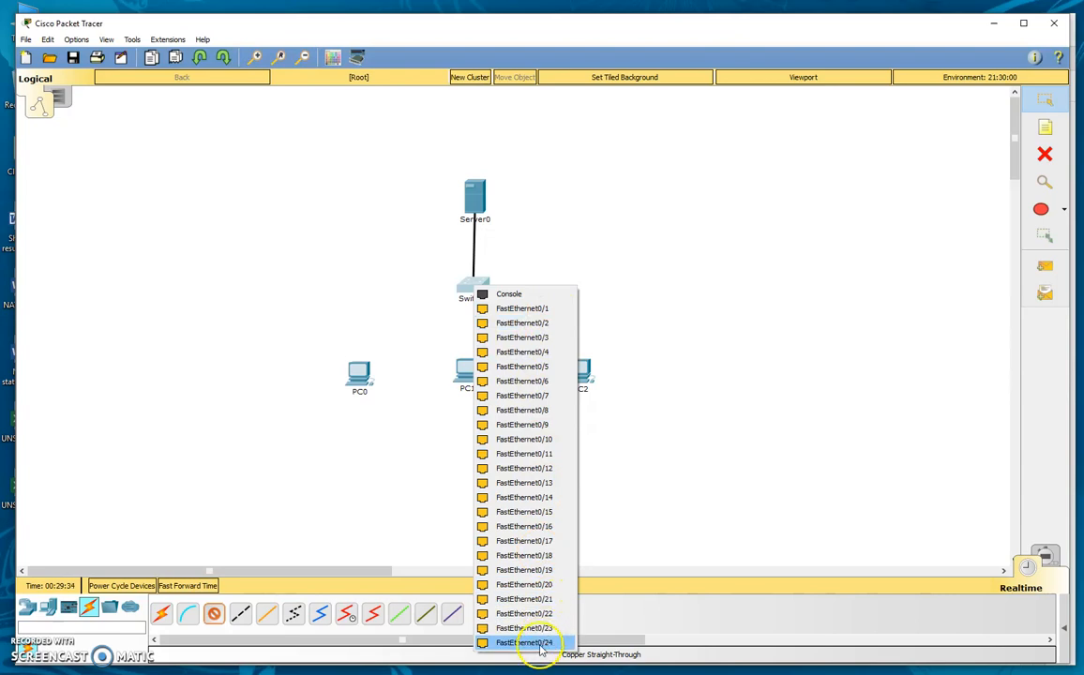
{"action": "mouse_move", "coordinate": [521, 394]}
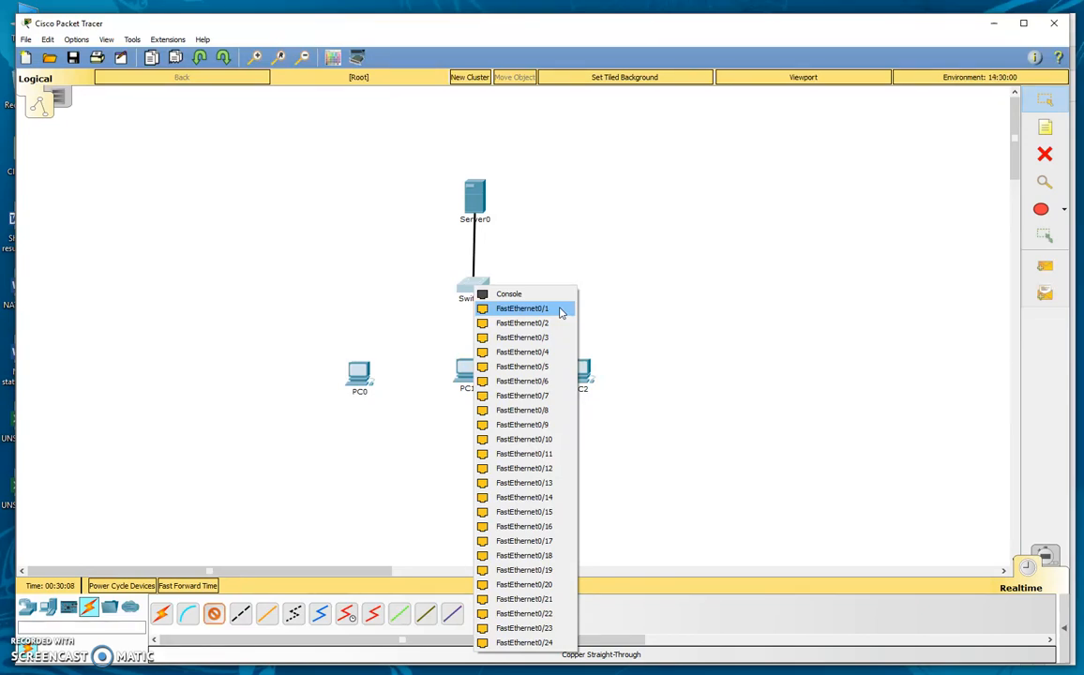
{"action": "left_click", "coordinate": [522, 308]}
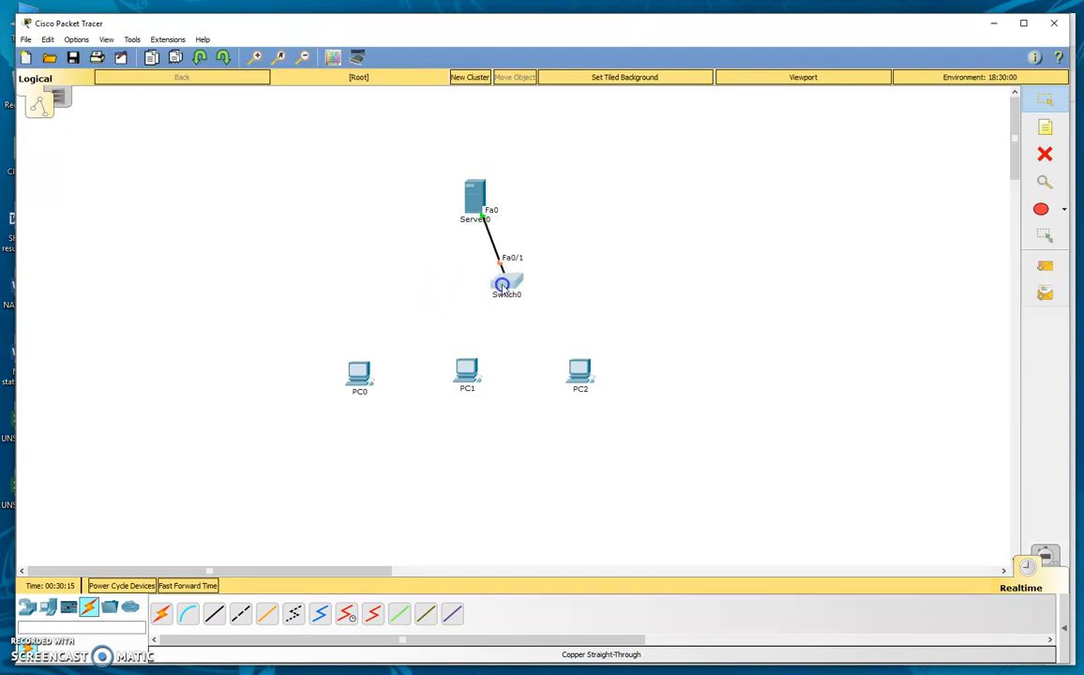
Step: Recenter Switch0 under Server0, then cable PC0 and PC1 to it with copper straight-through
{"action": "left_click_drag", "start_coordinate": [506, 284], "coordinate": [473, 284]}
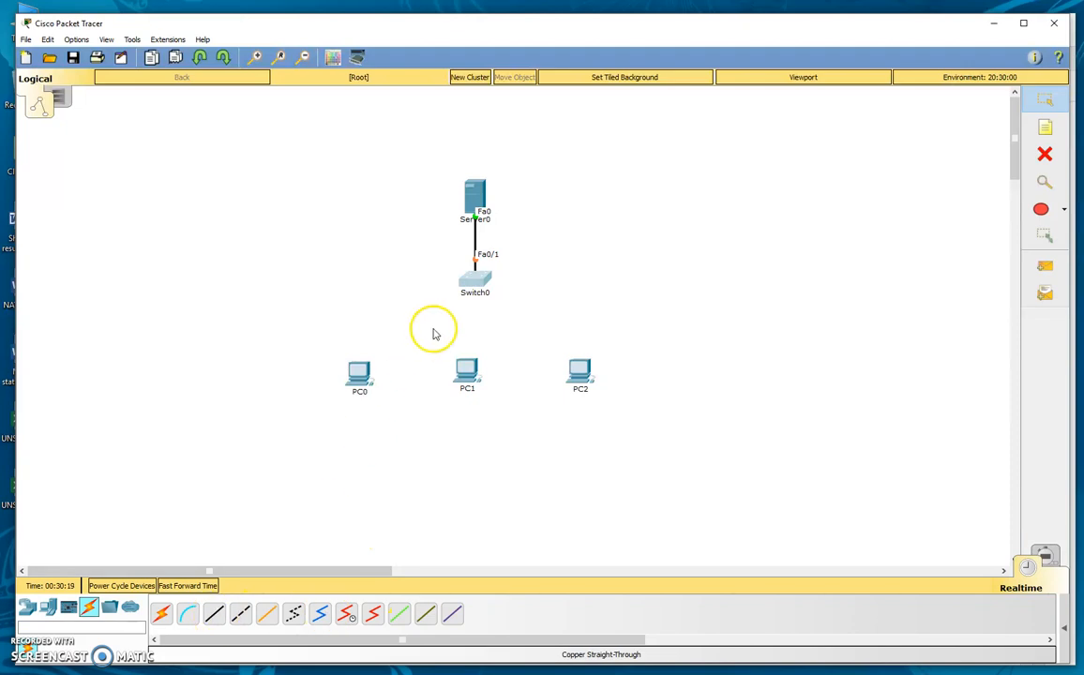
{"action": "left_click", "coordinate": [214, 614]}
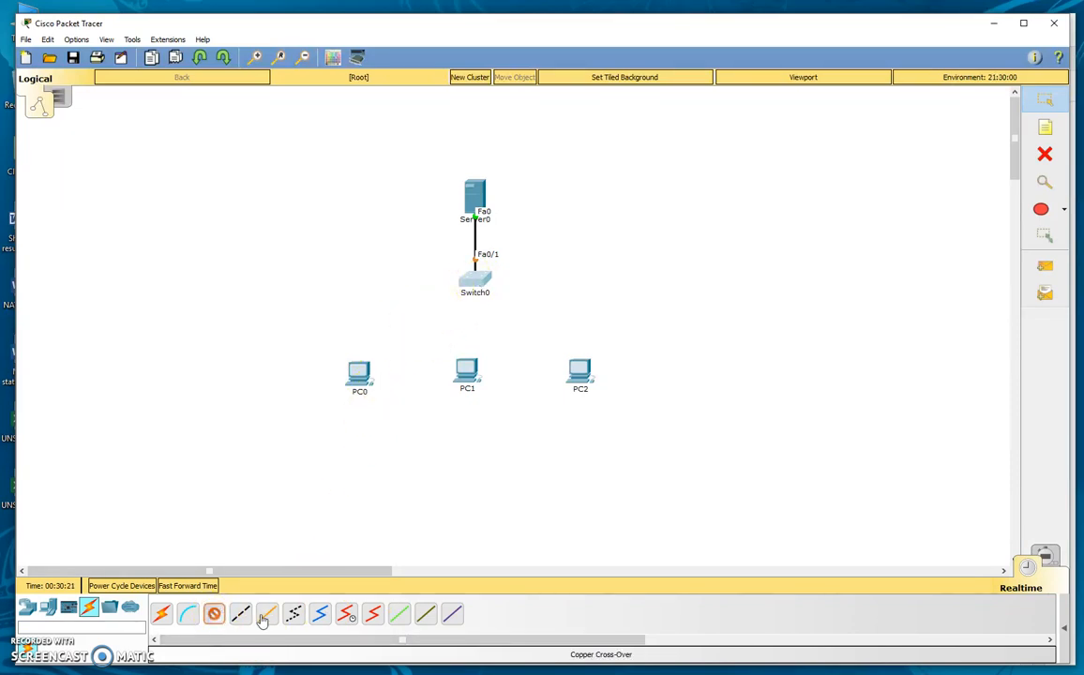
{"action": "left_click", "coordinate": [474, 277]}
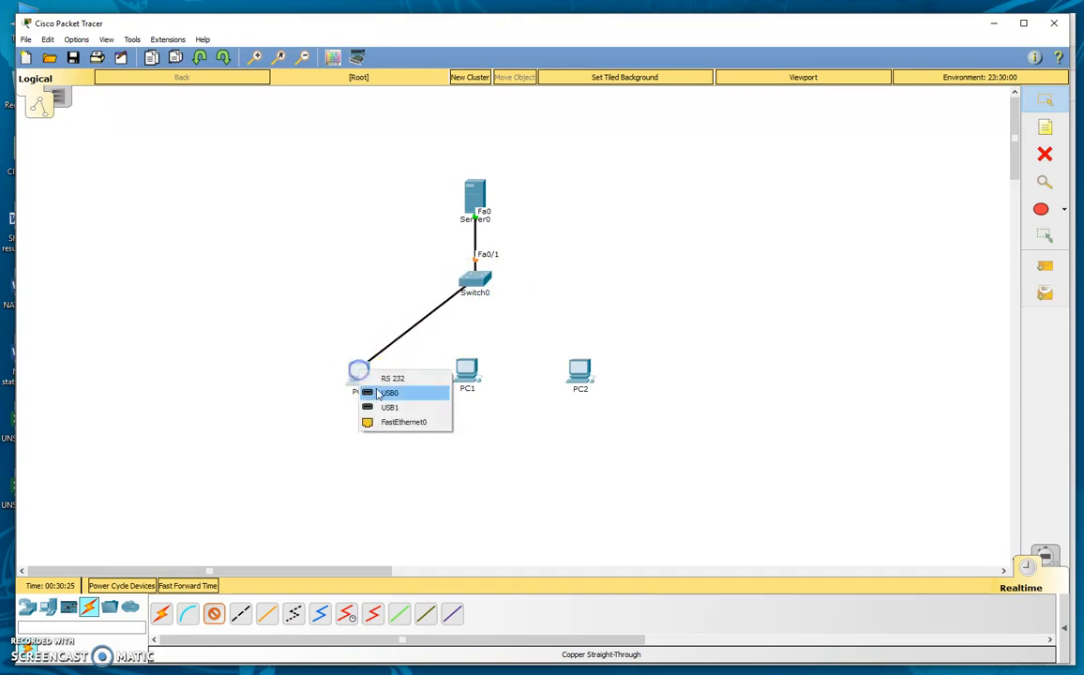
{"action": "left_click", "coordinate": [404, 422]}
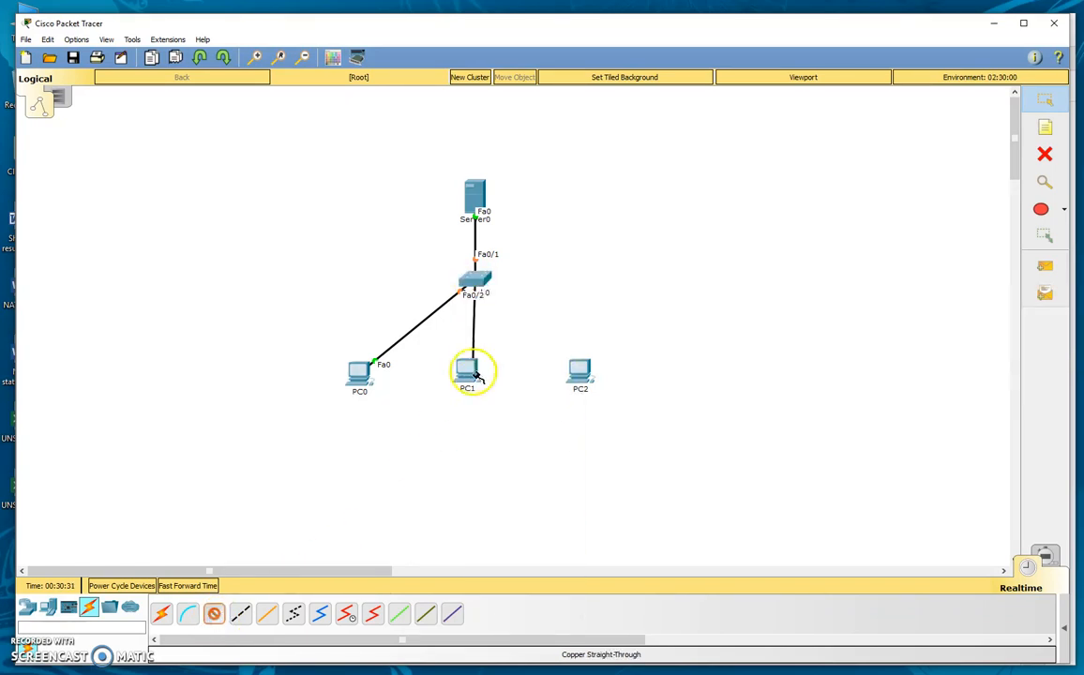
{"action": "left_click", "coordinate": [467, 370]}
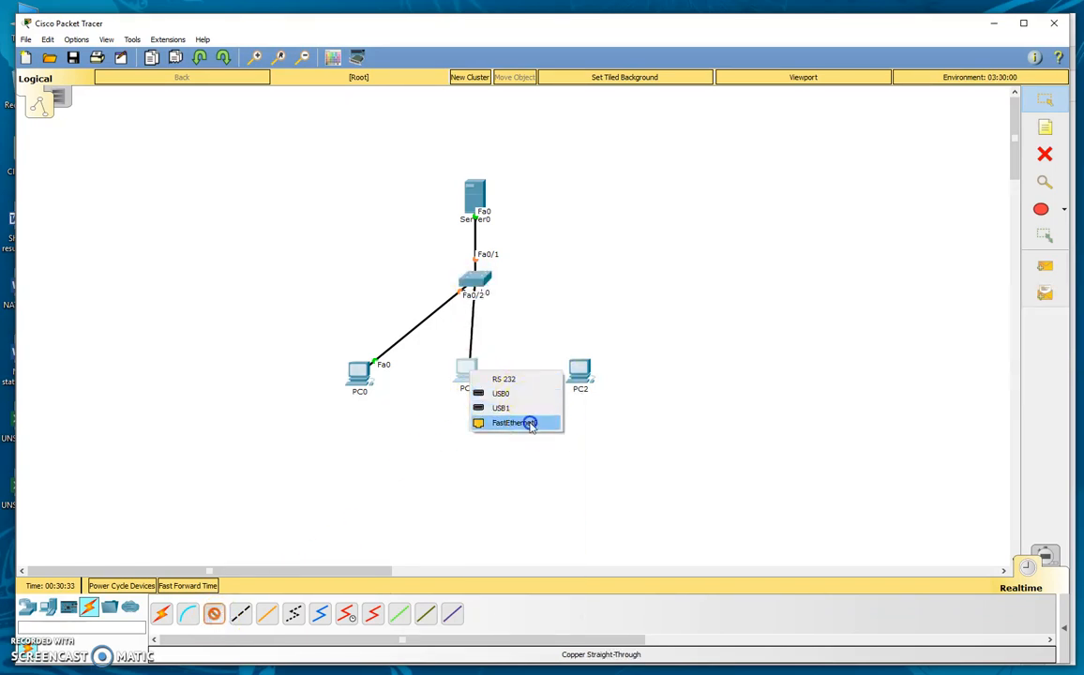
{"action": "left_click", "coordinate": [513, 422]}
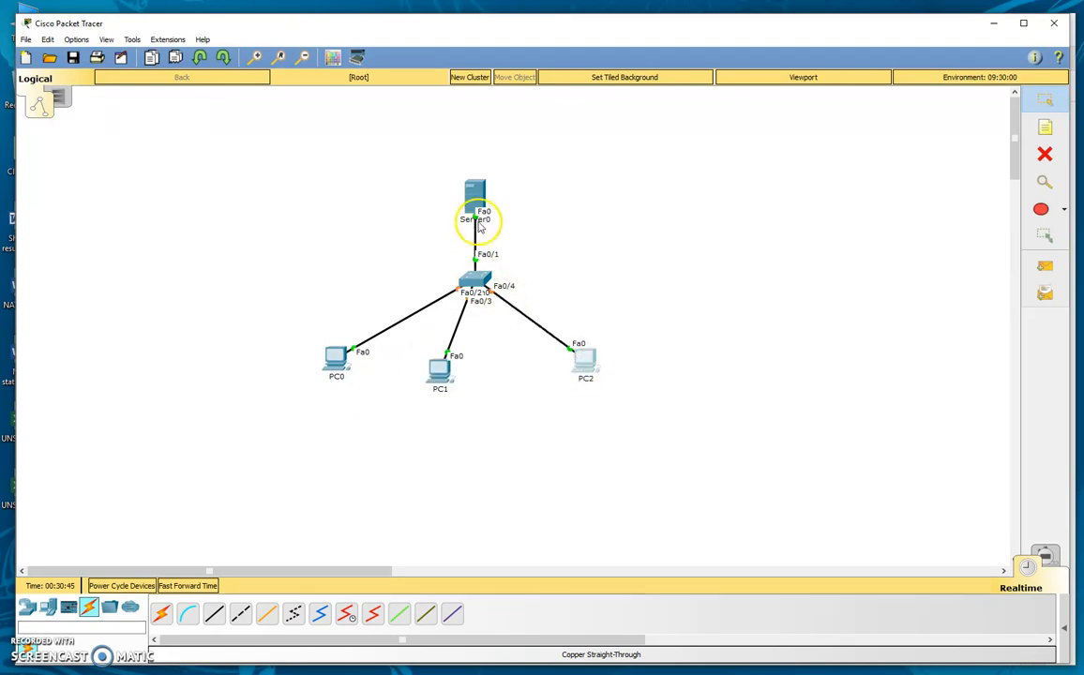
{"action": "mouse_move", "coordinate": [612, 245]}
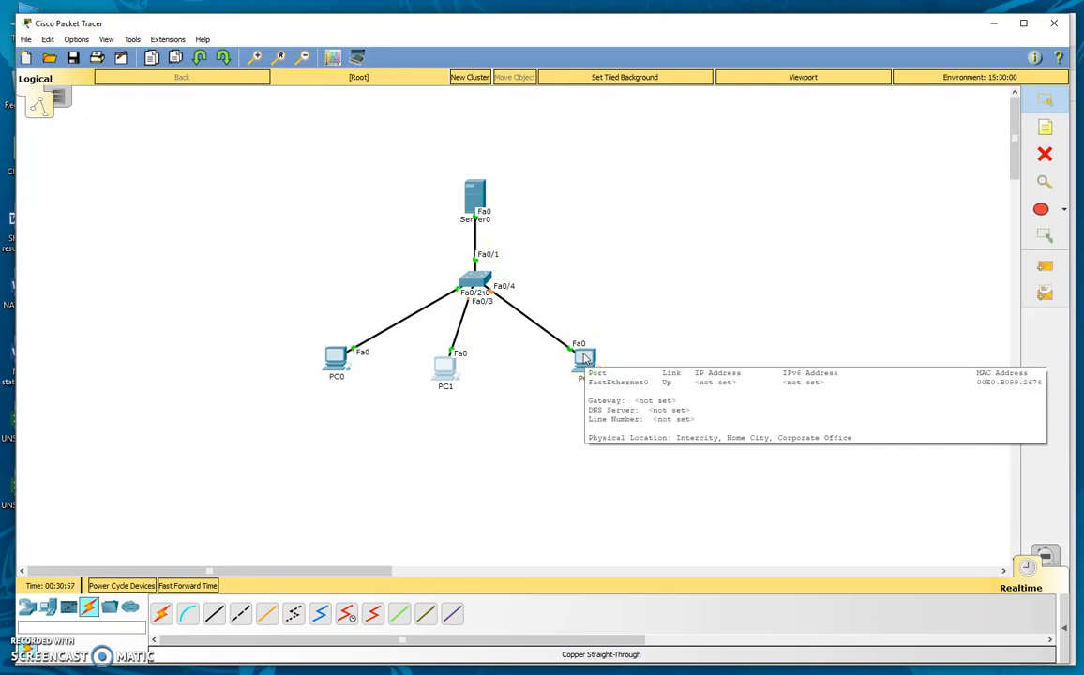
{"action": "mouse_move", "coordinate": [566, 276]}
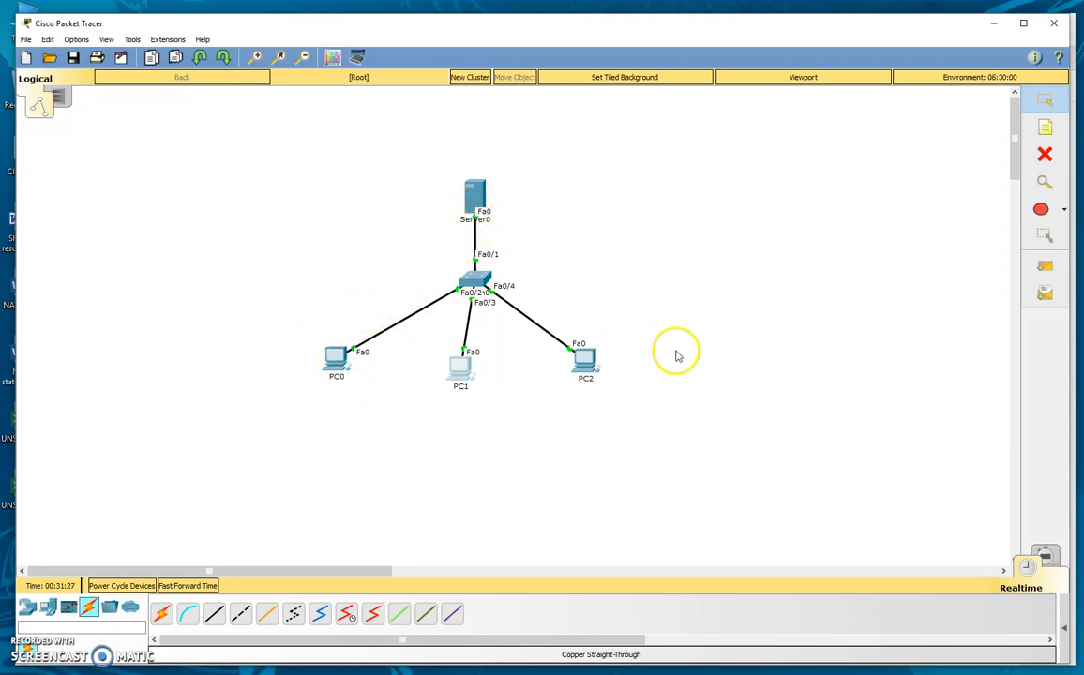
{"action": "mouse_move", "coordinate": [474, 197]}
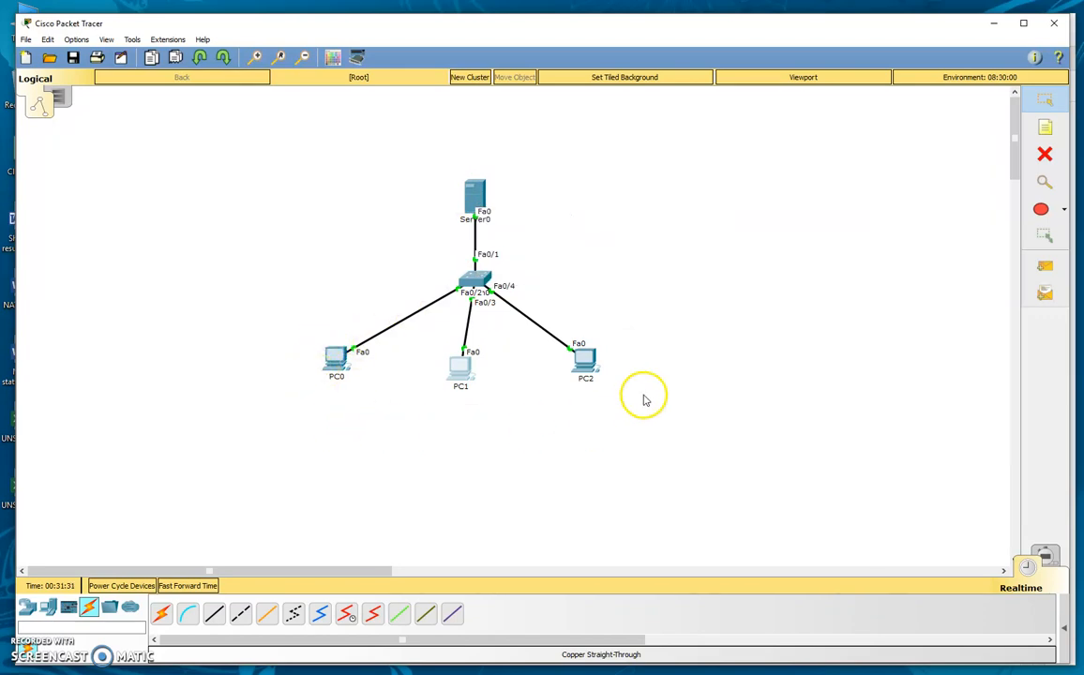
{"action": "mouse_move", "coordinate": [302, 393]}
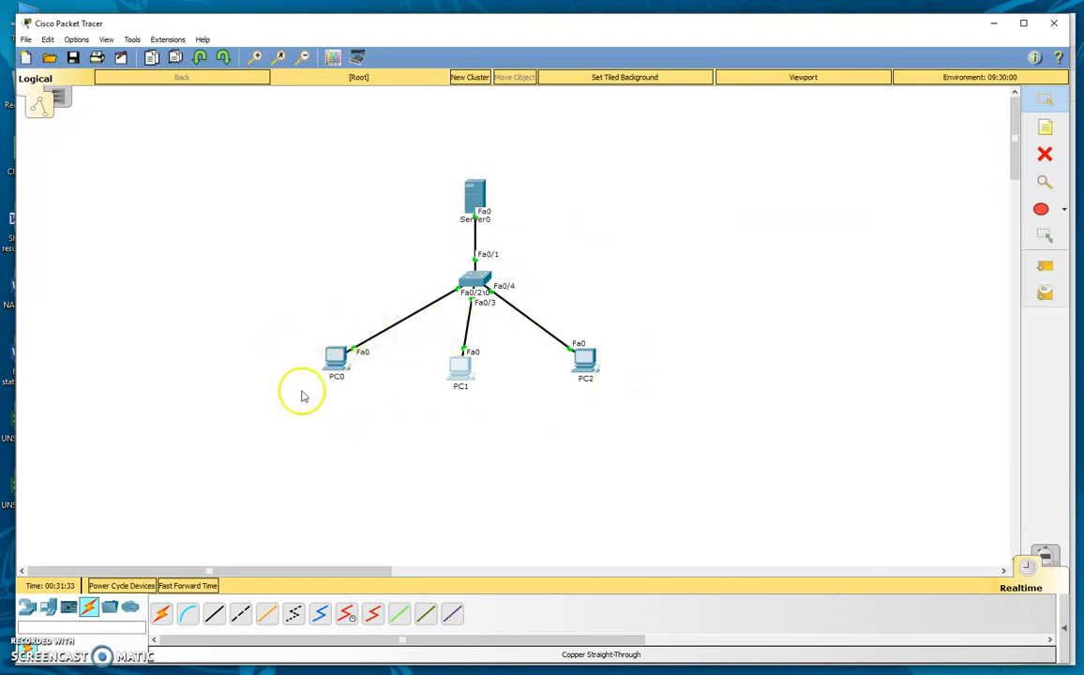